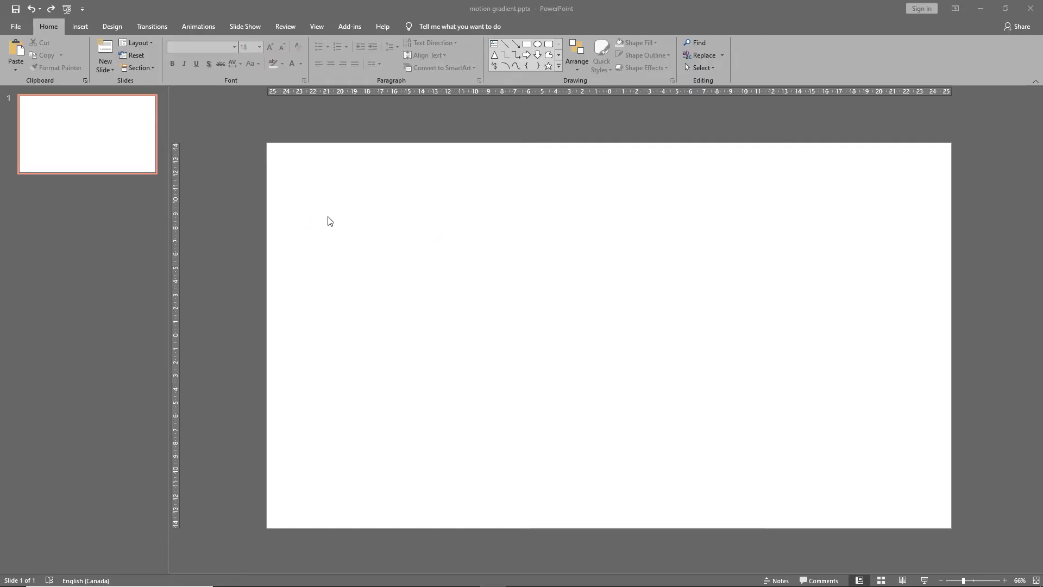
pyautogui.moveTo(537, 51)
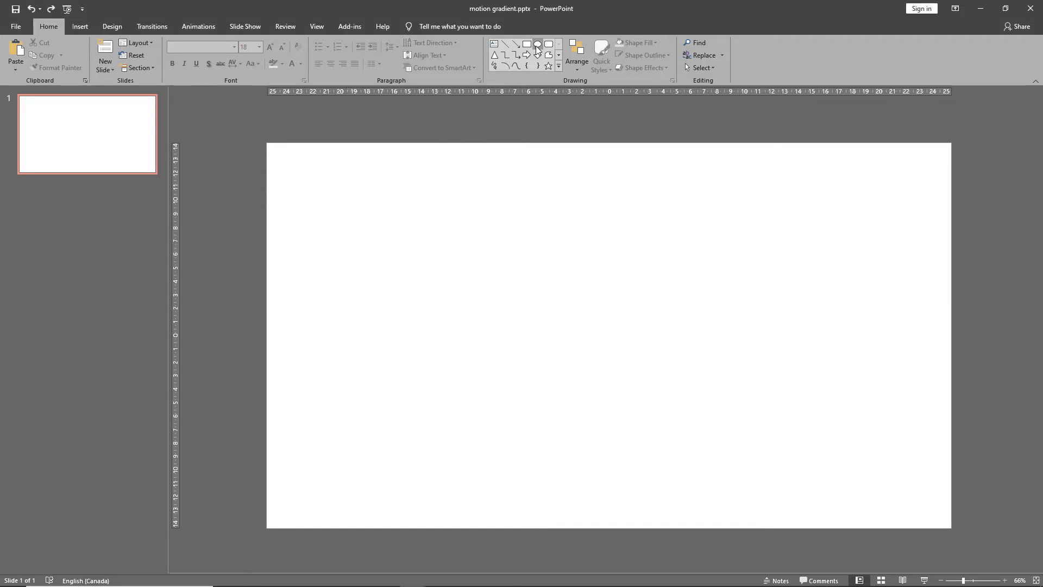
# Step: Draw a large blue circle on the left of the slide and nudge it up and right
pyautogui.moveTo(344, 251); pyautogui.dragTo(490, 398)
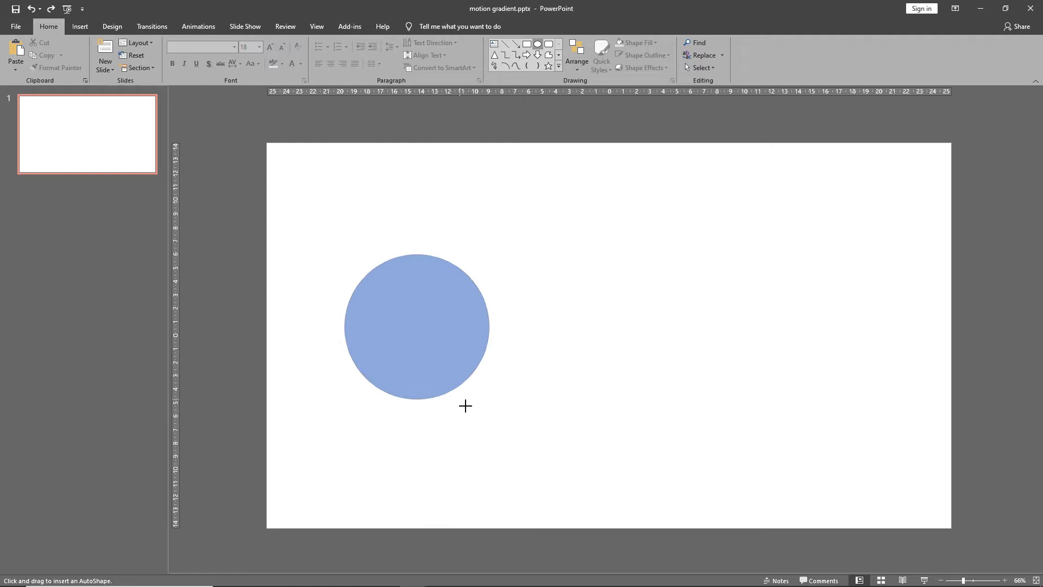
pyautogui.click(417, 326)
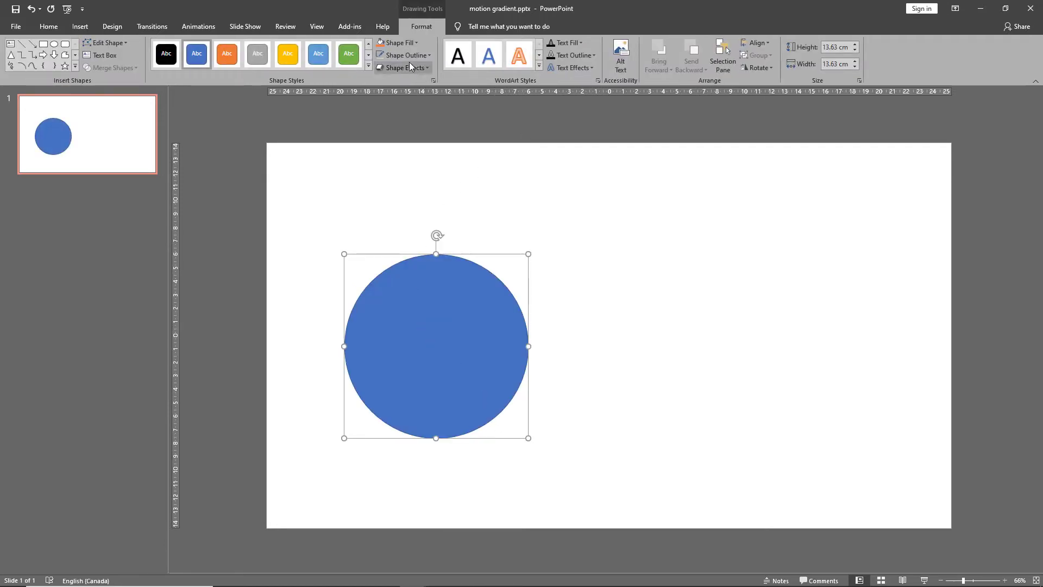
pyautogui.moveTo(436, 346); pyautogui.dragTo(456, 311)
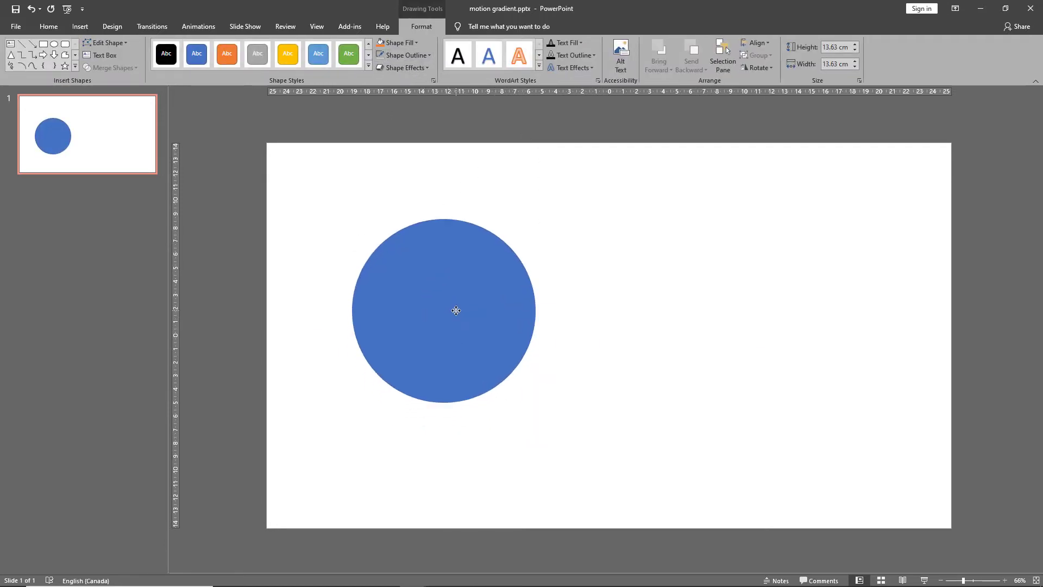
# Step: Use Edit Points on the circle to drag its outline into an irregular blob
pyautogui.rightClick(456, 310)
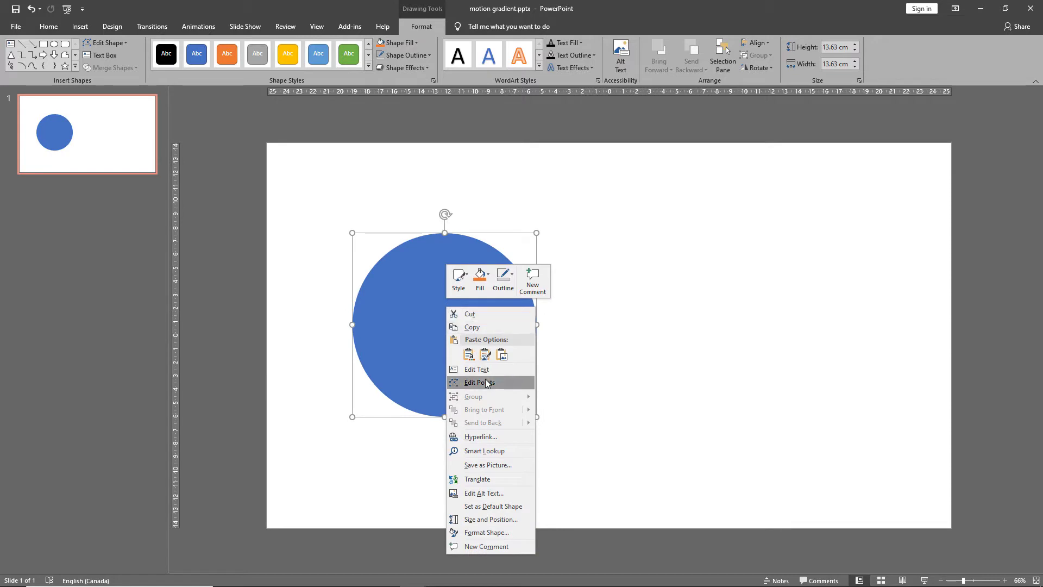
pyautogui.click(477, 383)
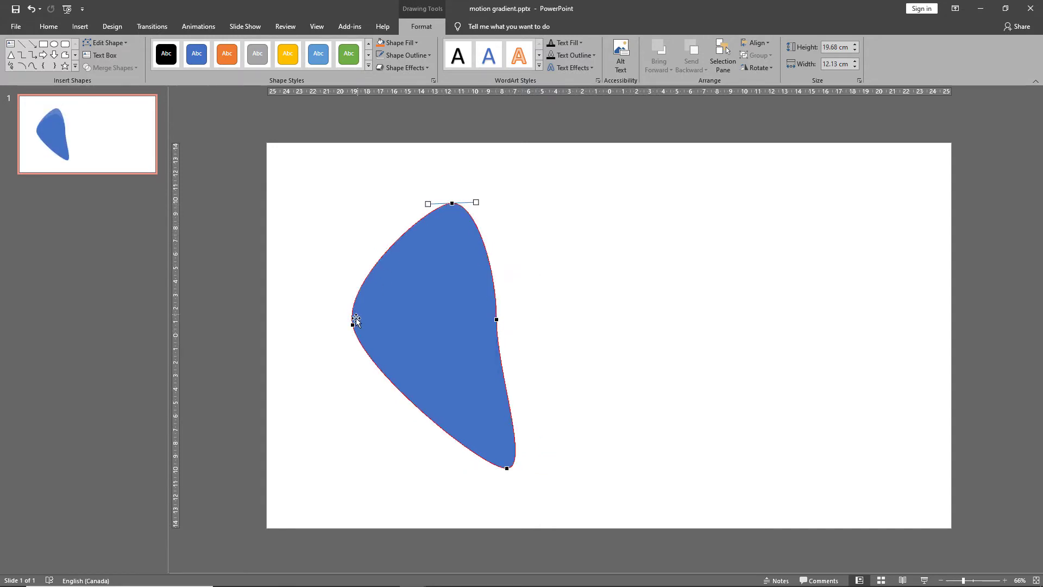
pyautogui.moveTo(353, 320); pyautogui.dragTo(340, 326)
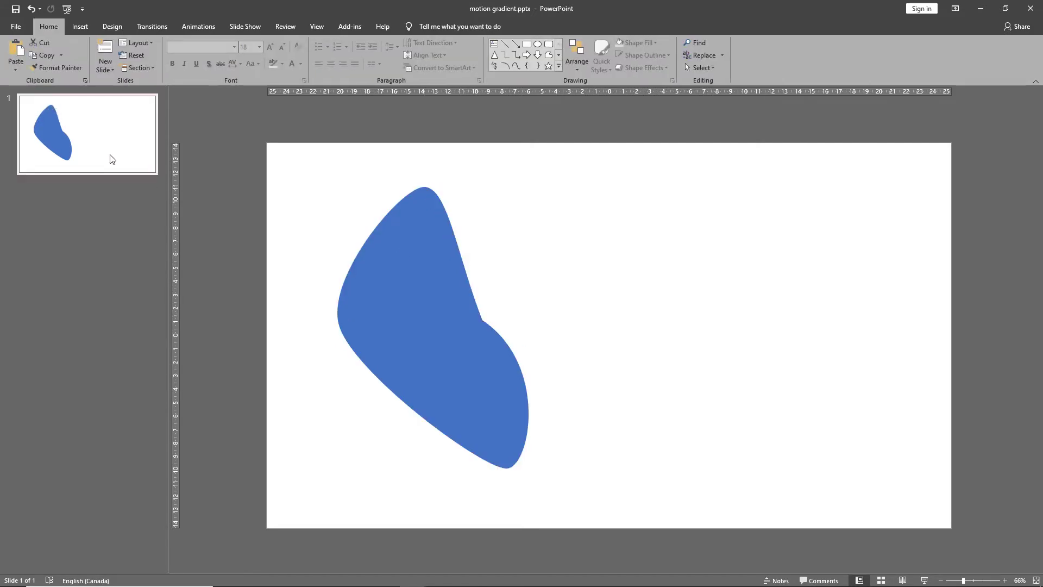
# Step: Add a second slide, paste the three black blobs, and move one into the row
pyautogui.click(104, 56)
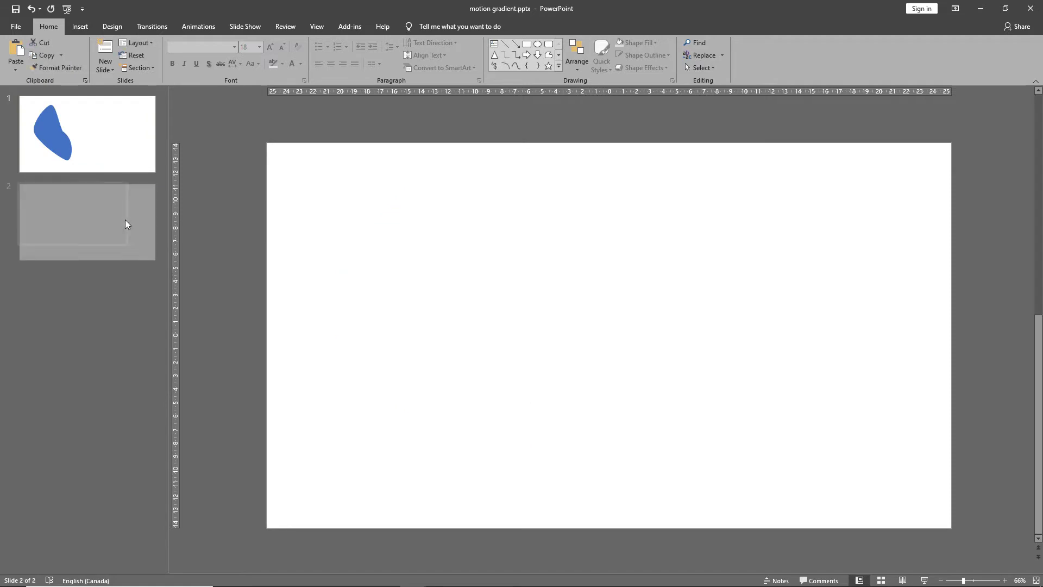
pyautogui.press('ctrl+v')
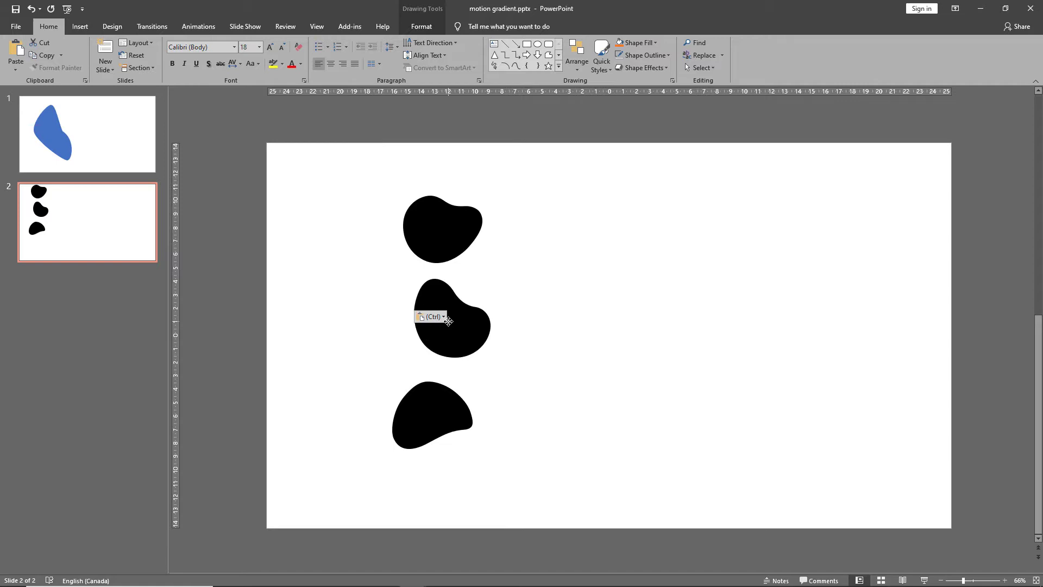
pyautogui.moveTo(452, 317); pyautogui.dragTo(639, 293)
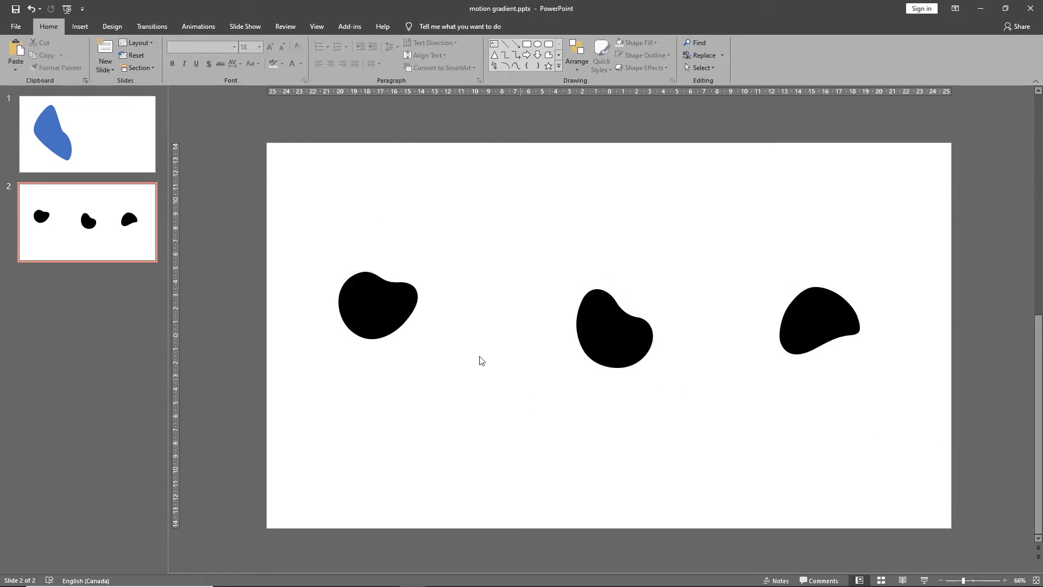
pyautogui.moveTo(476, 402)
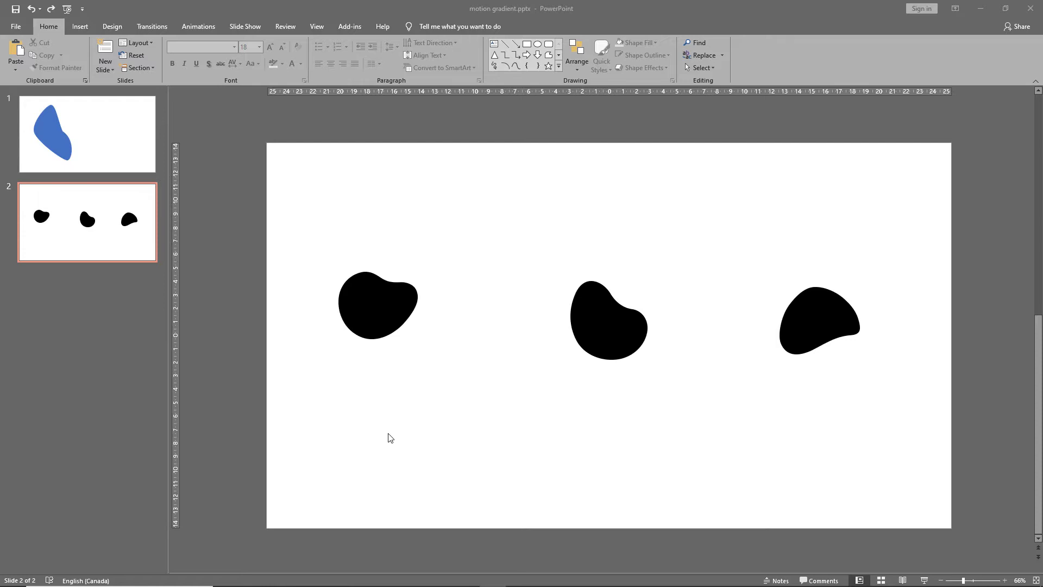
pyautogui.moveTo(77, 292)
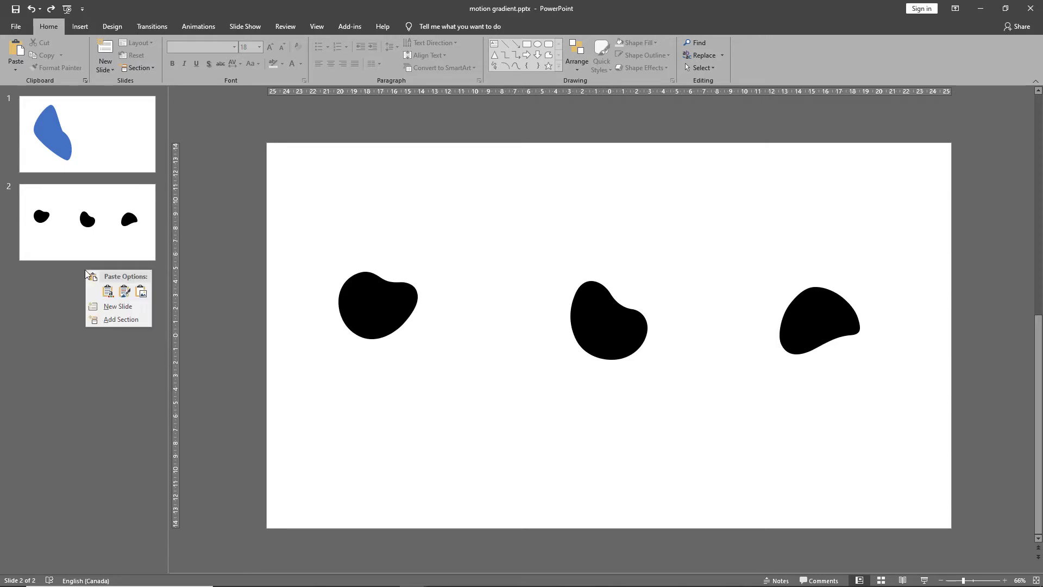
# Step: Add a third slide and line up the pink, purple and peach gradient blobs
pyautogui.click(118, 305)
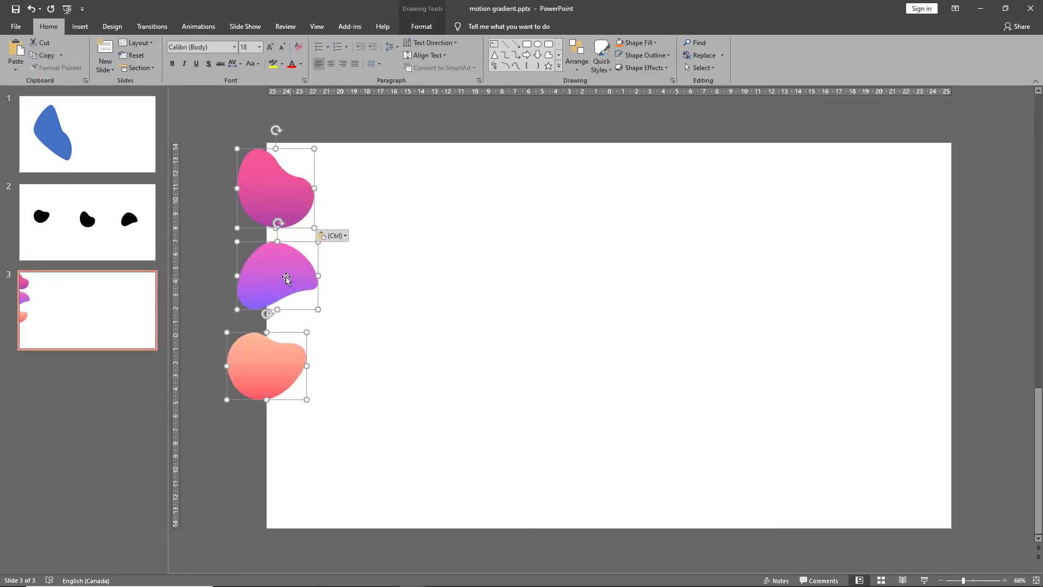
pyautogui.moveTo(275, 276); pyautogui.dragTo(458, 342)
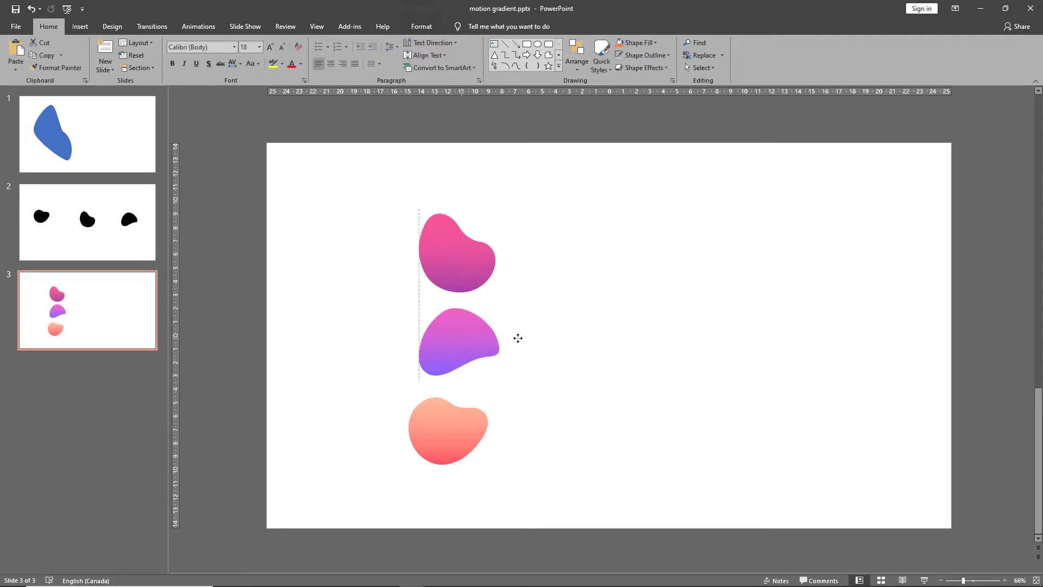
pyautogui.moveTo(450, 431); pyautogui.dragTo(818, 326)
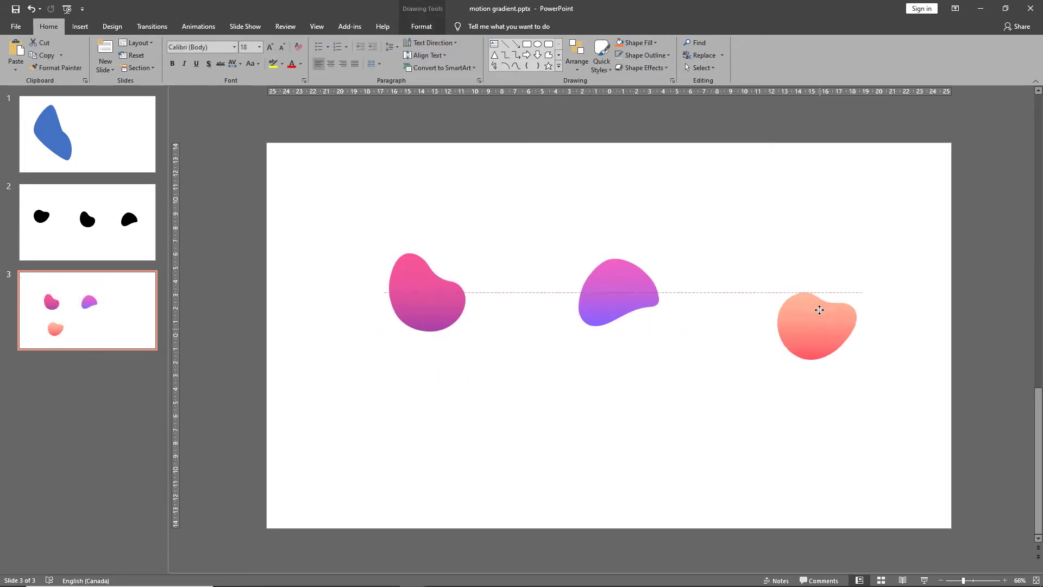
pyautogui.moveTo(818, 326); pyautogui.dragTo(772, 292)
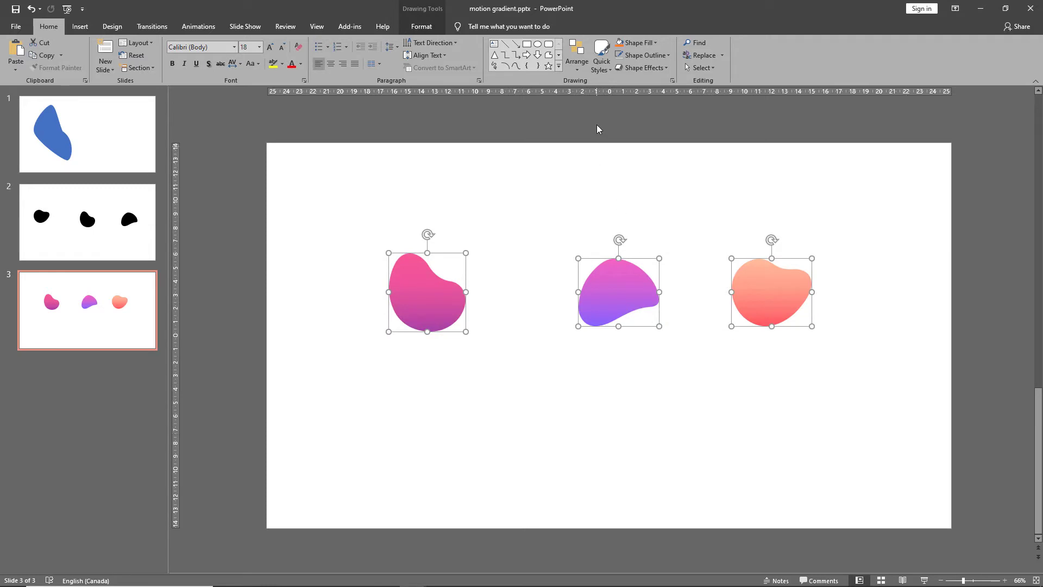
# Step: Group the three gradient blobs from the Arrange menu
pyautogui.click(576, 55)
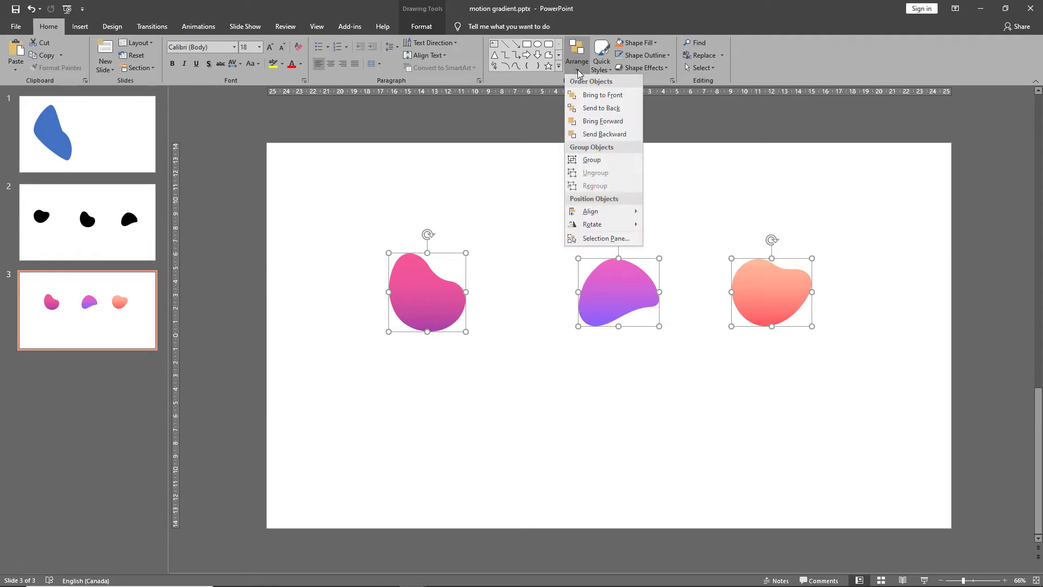
pyautogui.click(591, 160)
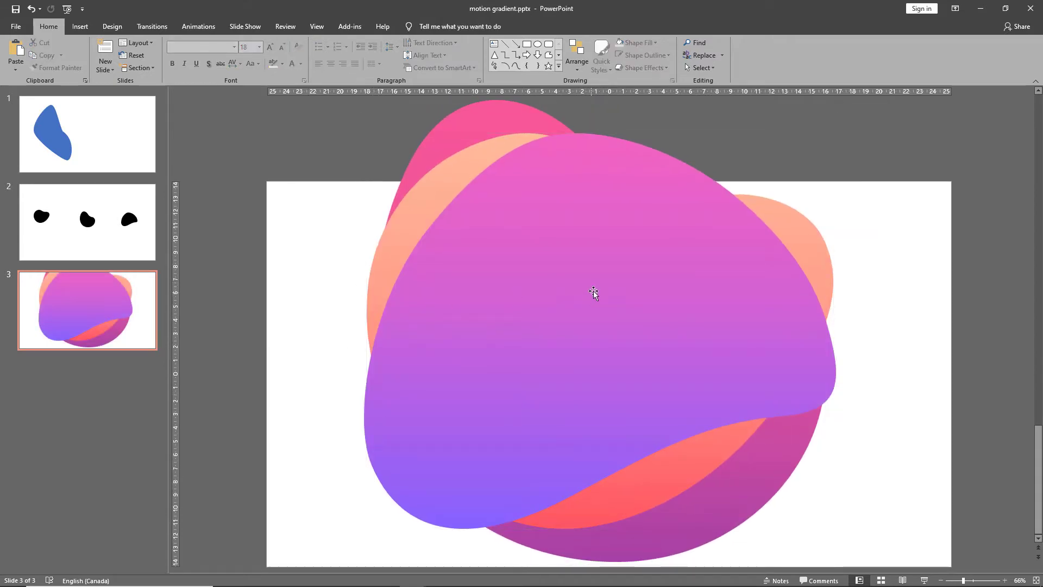
pyautogui.moveTo(575, 296)
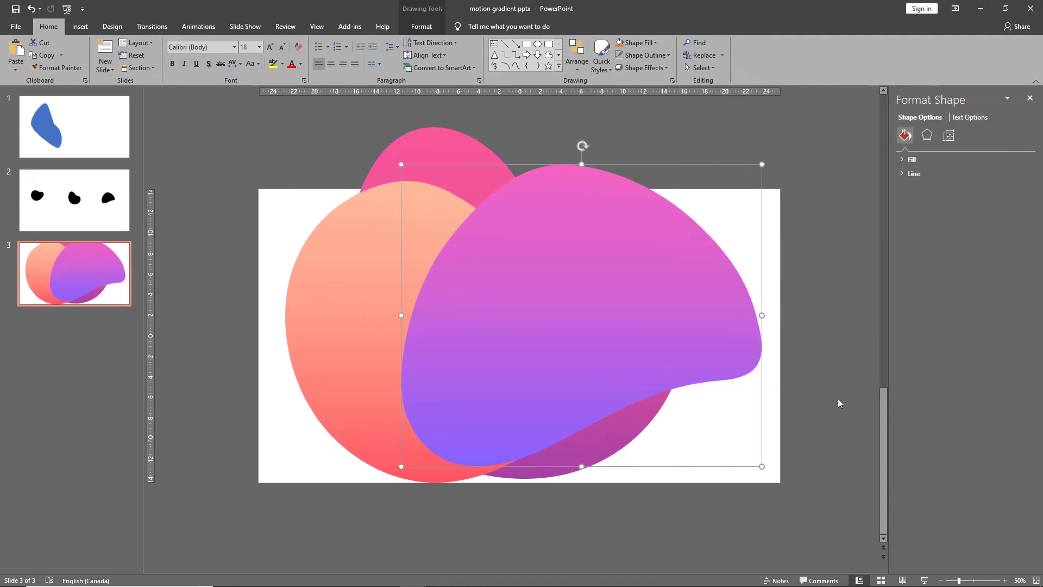
# Step: Raise the gradient-stop transparency on the peach and pink blobs
pyautogui.click(913, 159)
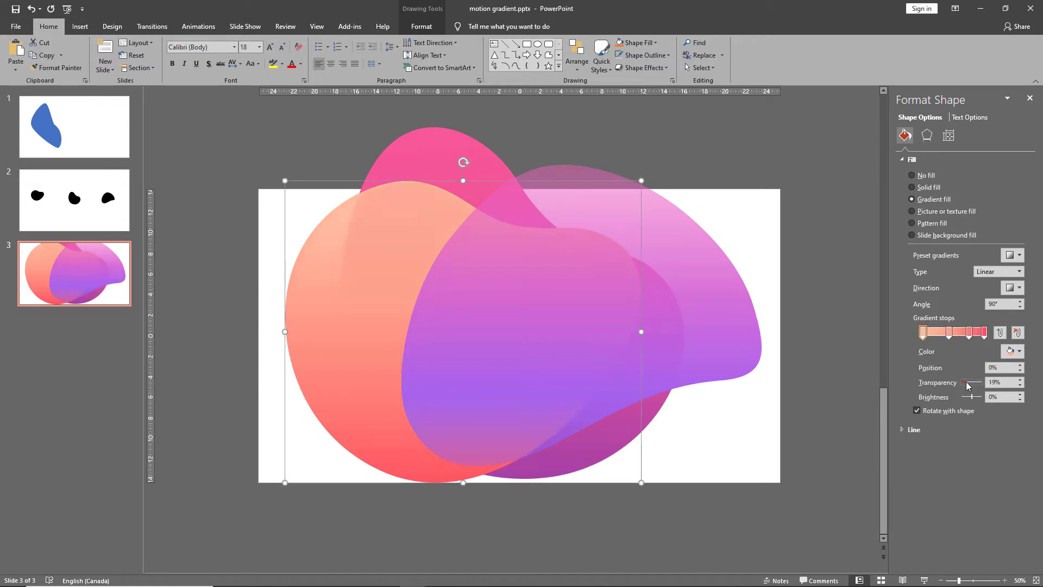
pyautogui.moveTo(958, 383); pyautogui.dragTo(975, 383)
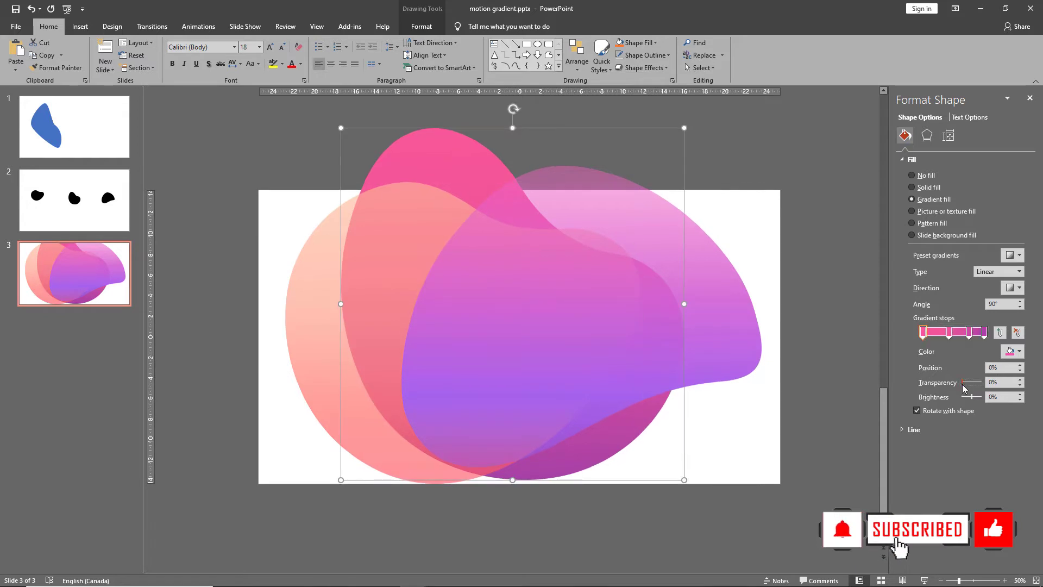
pyautogui.moveTo(963, 382); pyautogui.dragTo(971, 382)
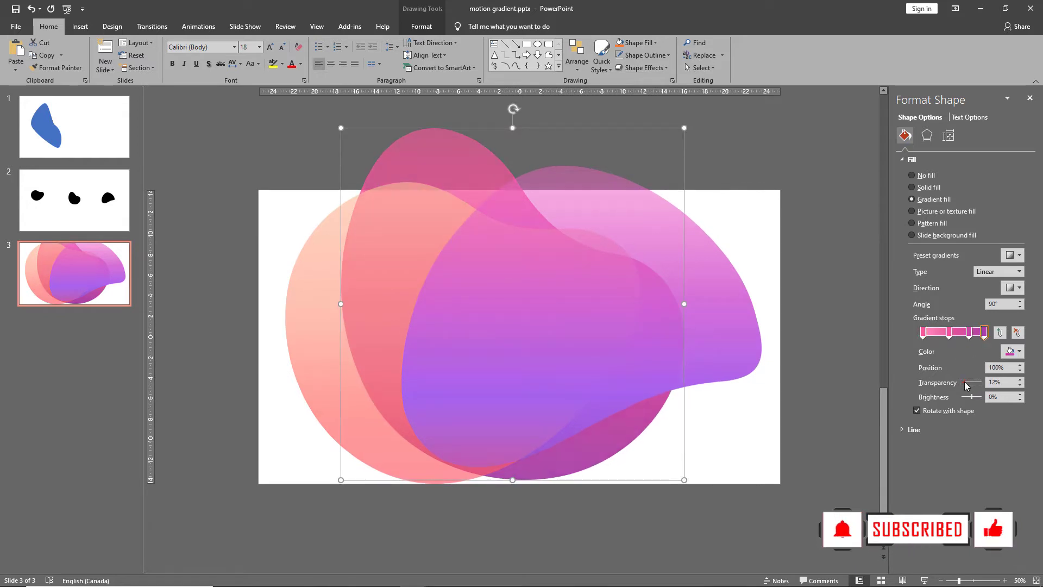
pyautogui.moveTo(988, 382); pyautogui.dragTo(975, 382)
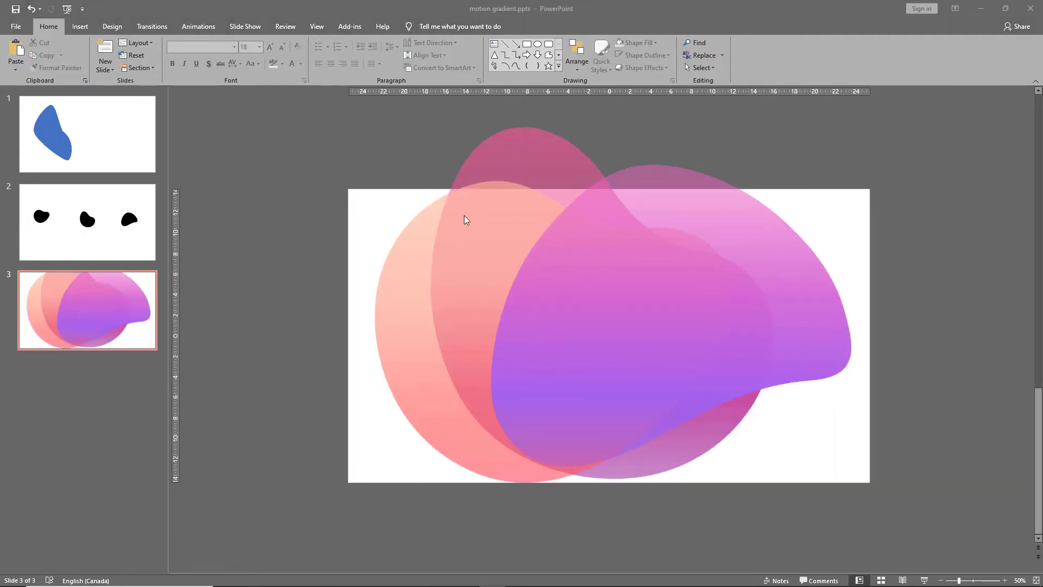
# Step: Apply heavy Soft Edges to the purple and peach blobs, shifting one blob left
pyautogui.click(558, 273)
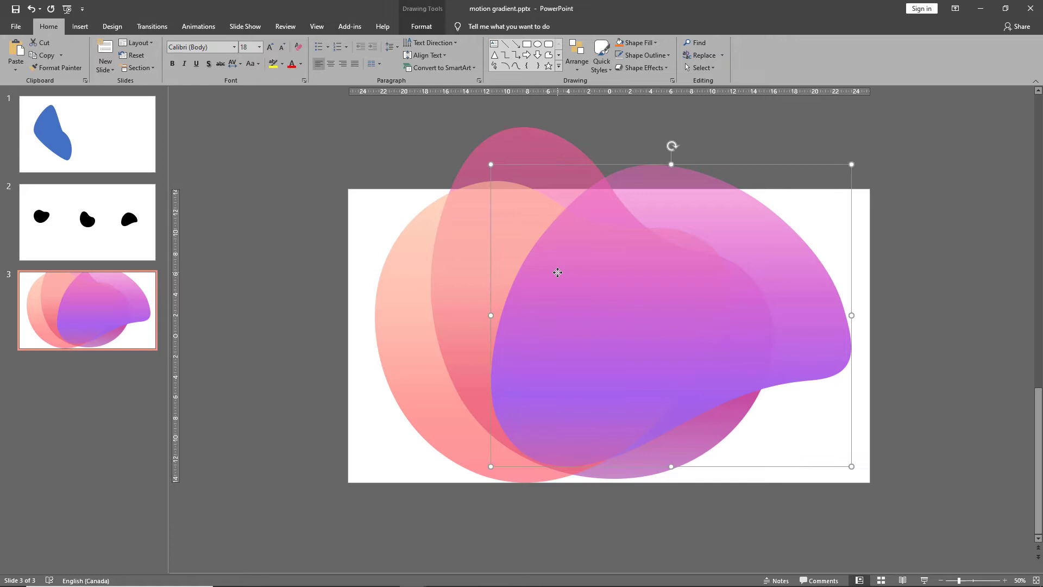
pyautogui.moveTo(634, 82)
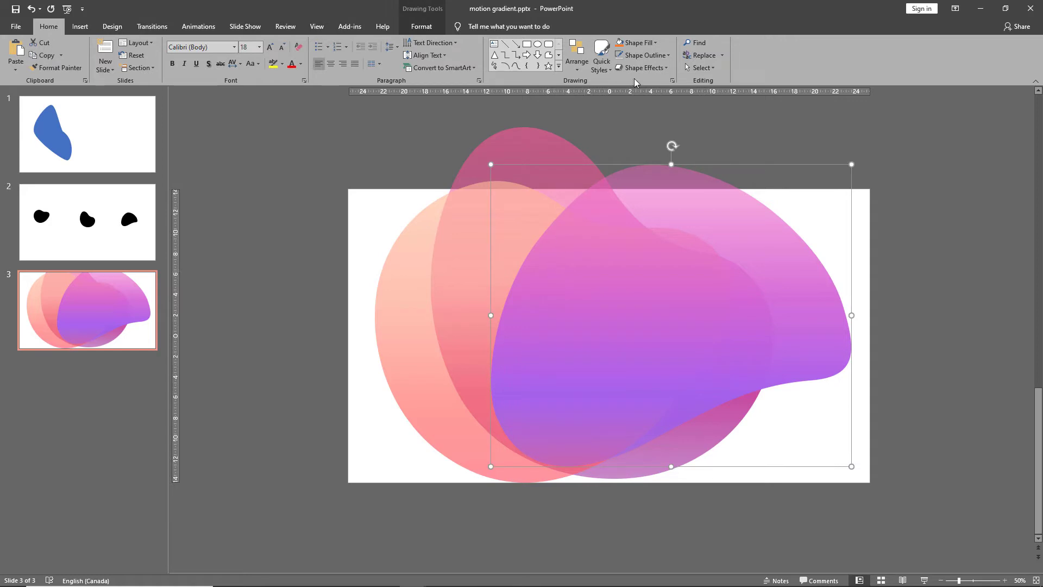
pyautogui.click(643, 68)
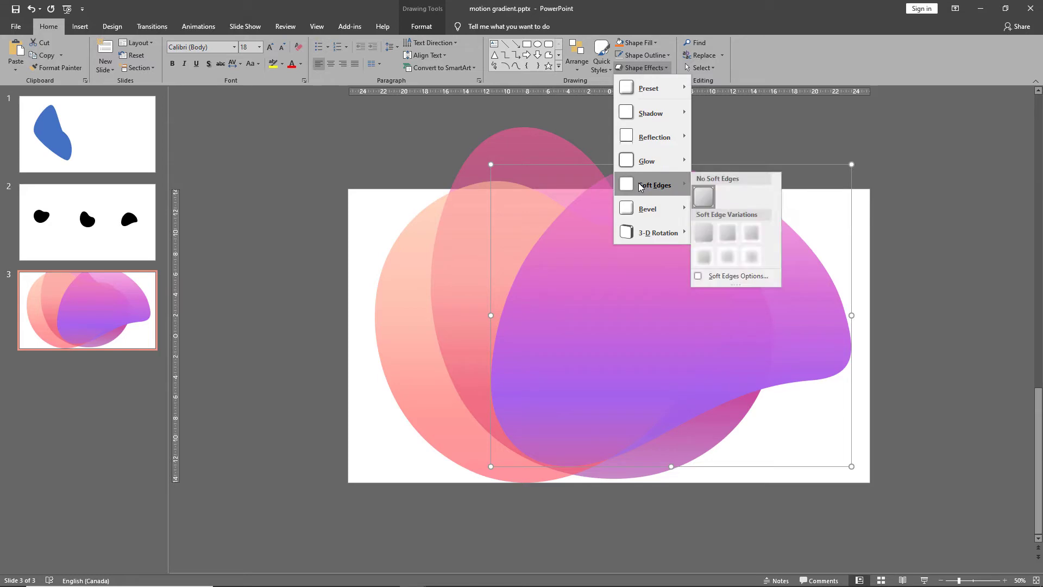
pyautogui.click(749, 256)
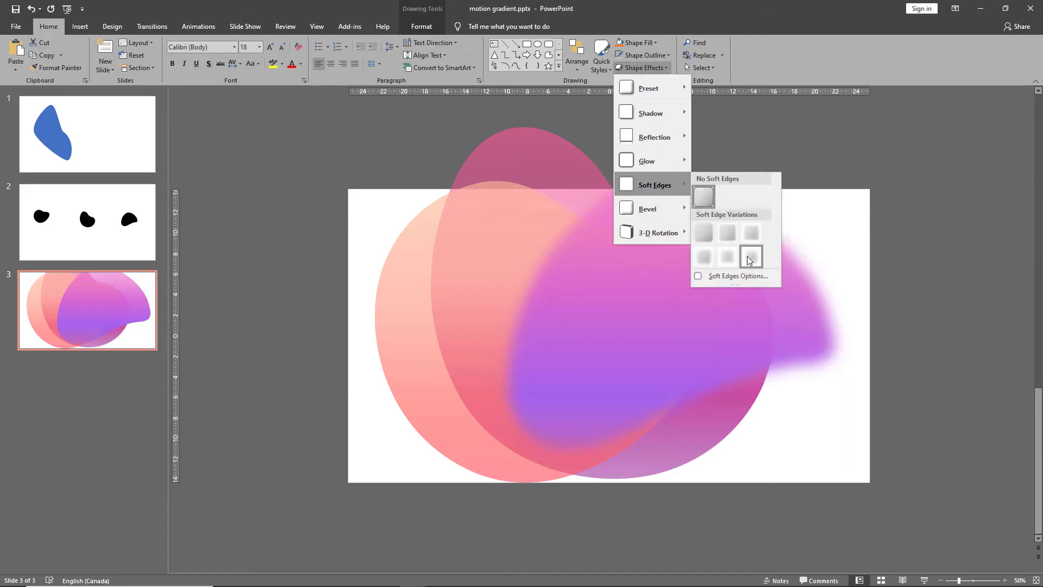
pyautogui.moveTo(751, 258)
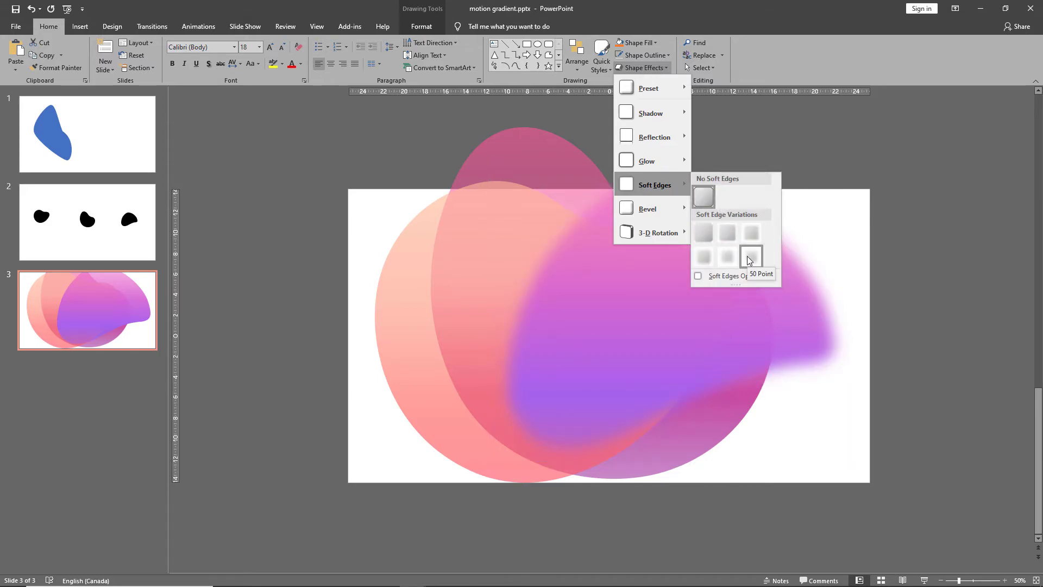
pyautogui.click(751, 255)
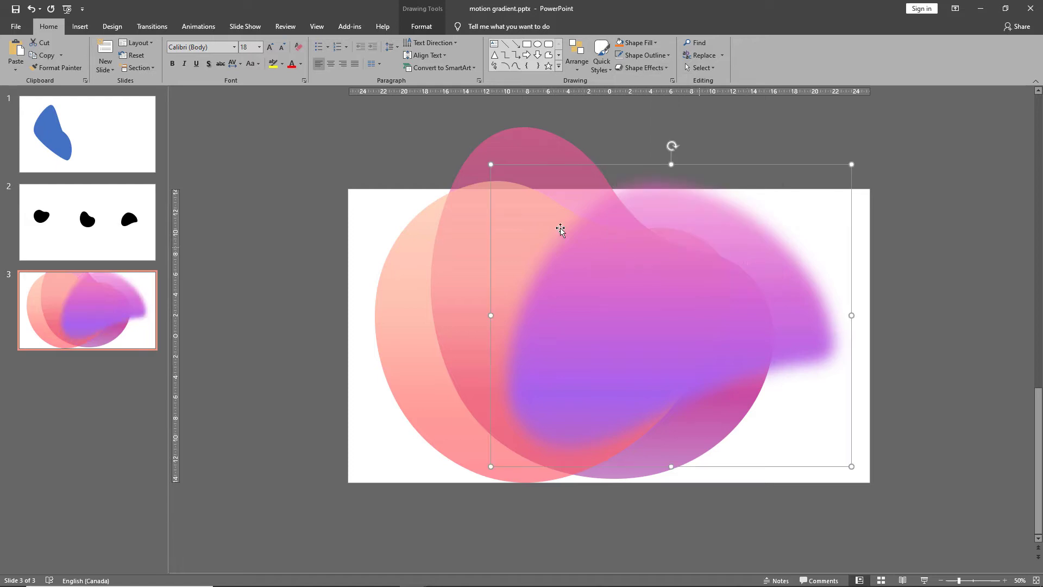
pyautogui.moveTo(560, 231); pyautogui.dragTo(425, 234)
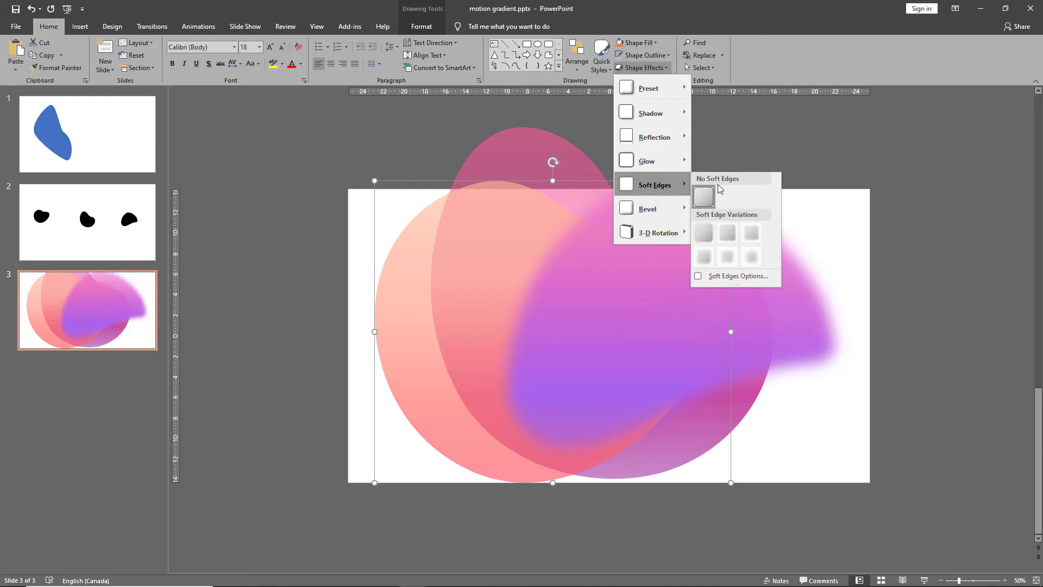
pyautogui.click(714, 185)
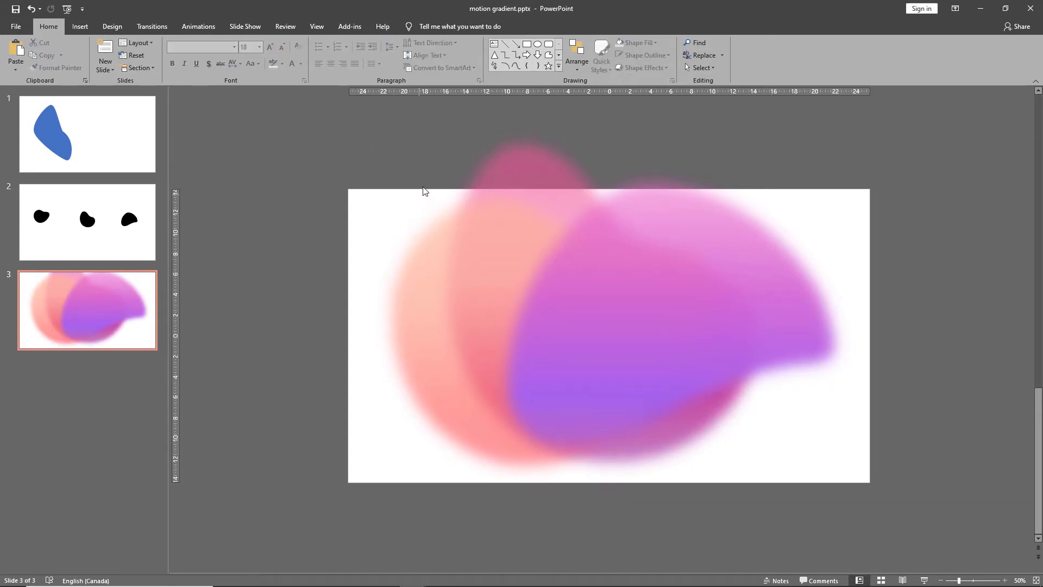
pyautogui.moveTo(438, 178)
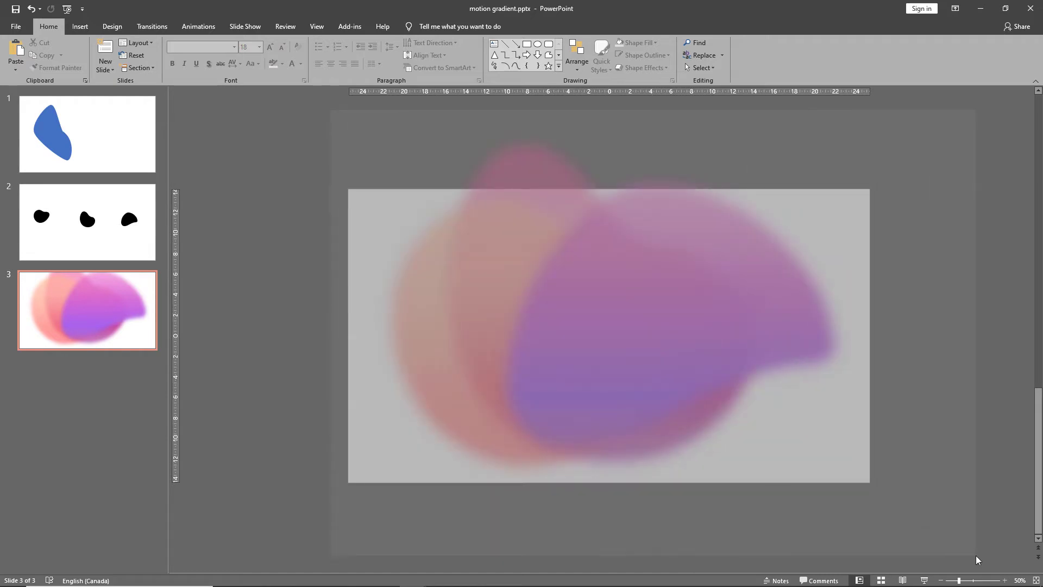
# Step: Zoom out to see past the slide edges and select the large purple blob
pyautogui.click(576, 56)
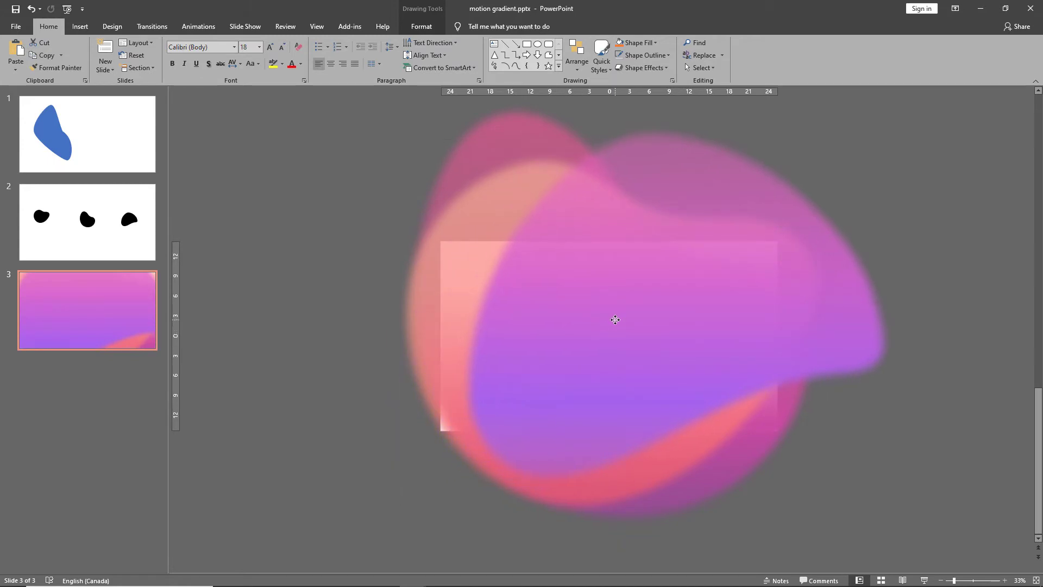
pyautogui.click(615, 319)
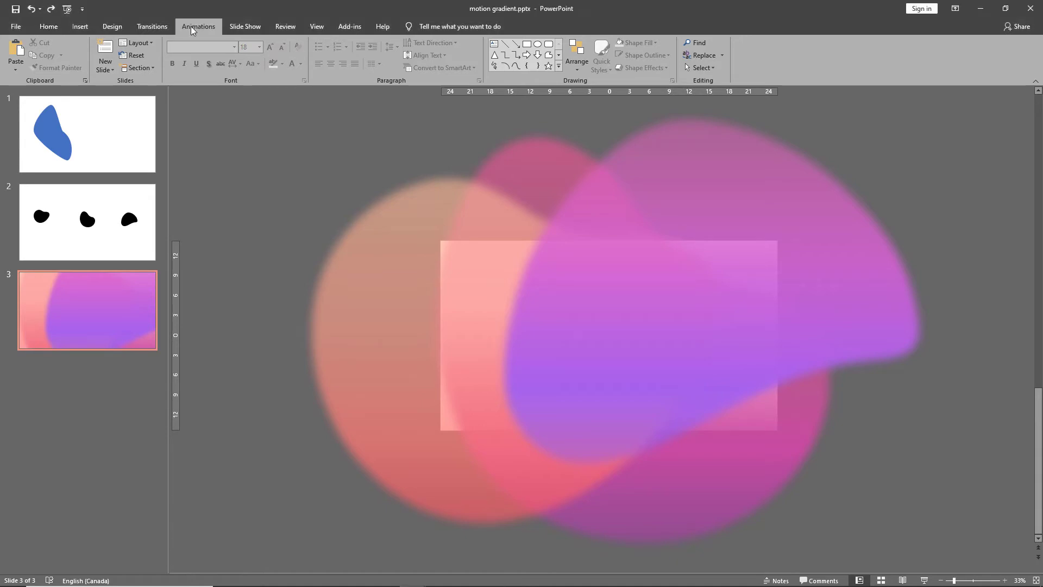
# Step: Give the purple blob a Fade entrance plus a Spin emphasis, and select the Spin entry
pyautogui.click(825, 42)
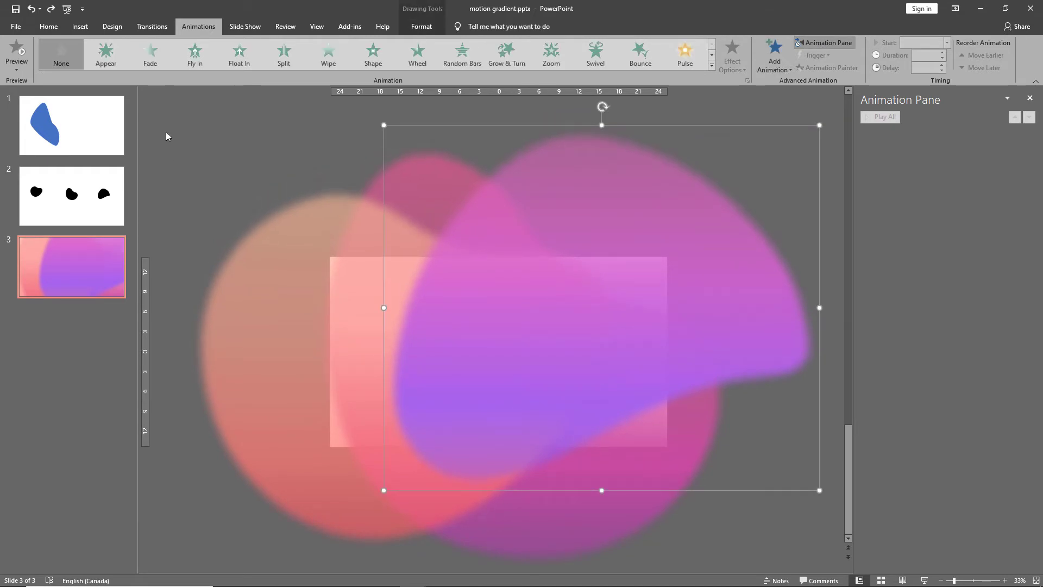
pyautogui.click(150, 54)
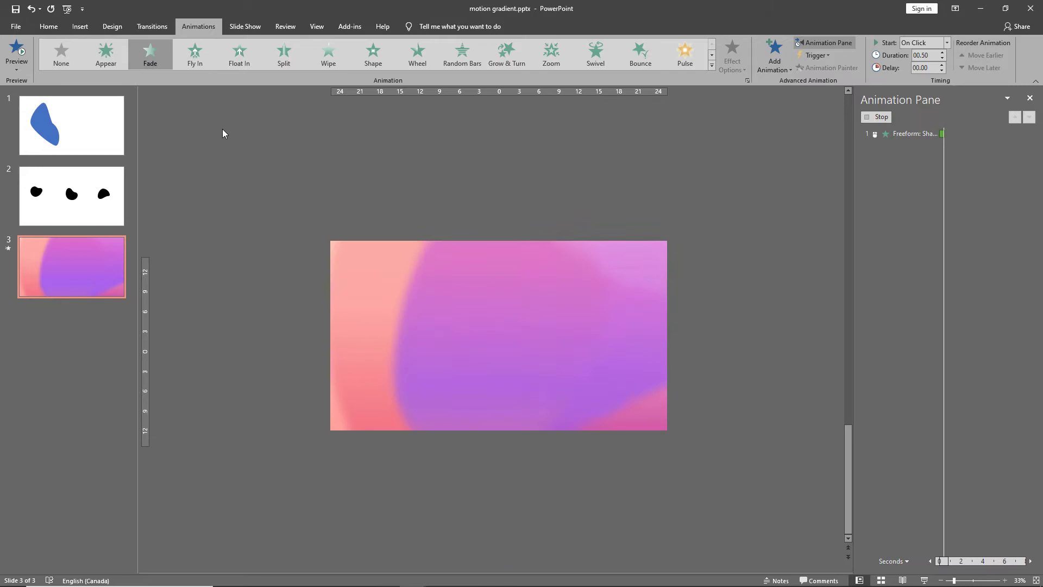
pyautogui.click(16, 52)
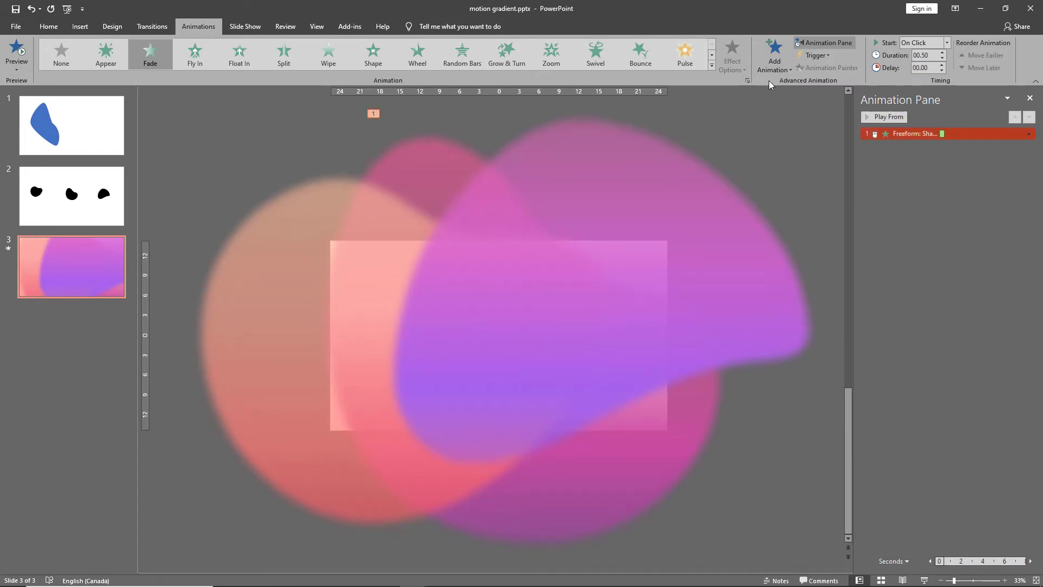
pyautogui.click(774, 54)
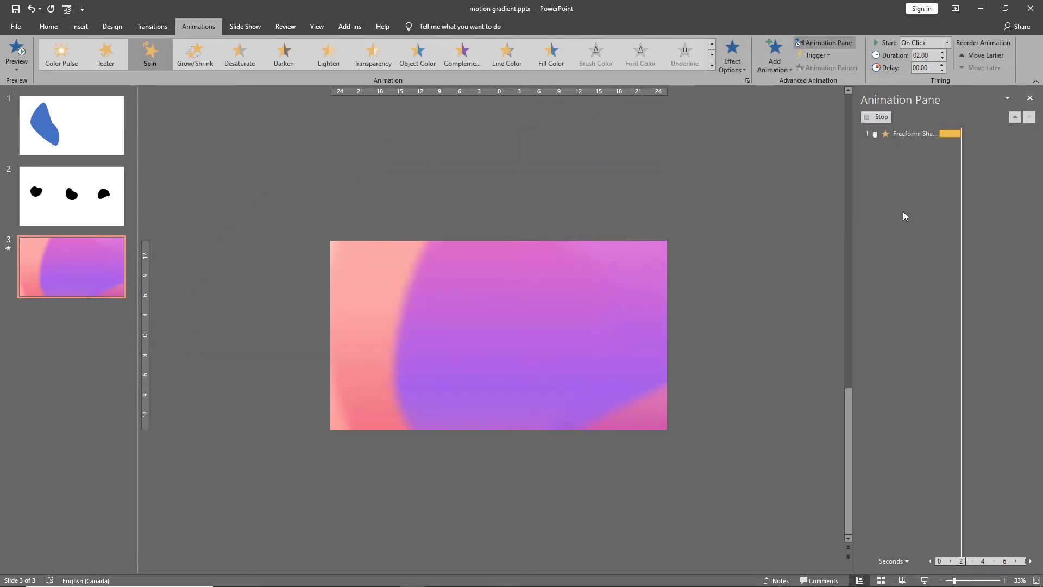
pyautogui.click(916, 145)
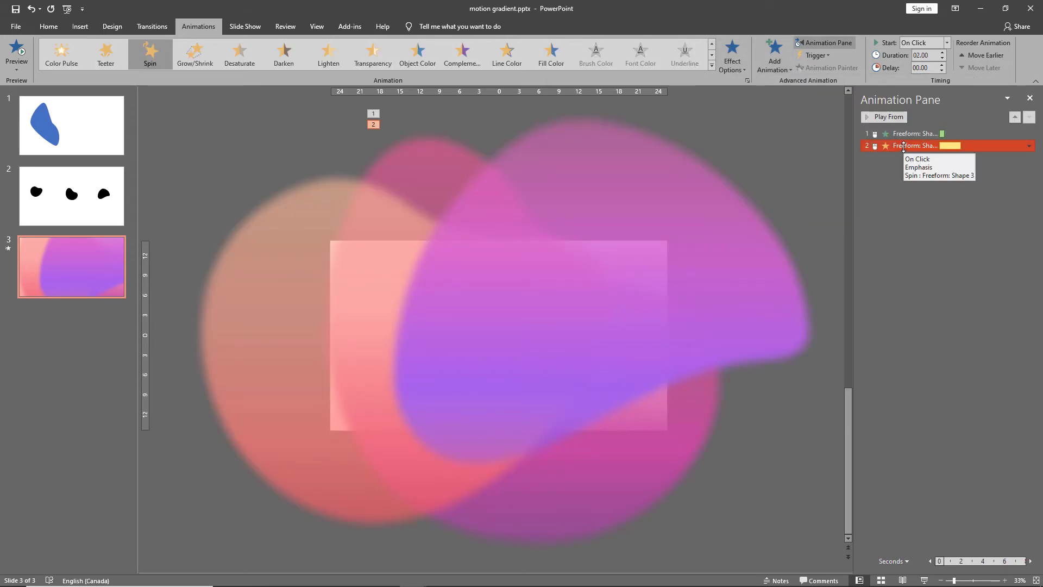
pyautogui.click(1029, 145)
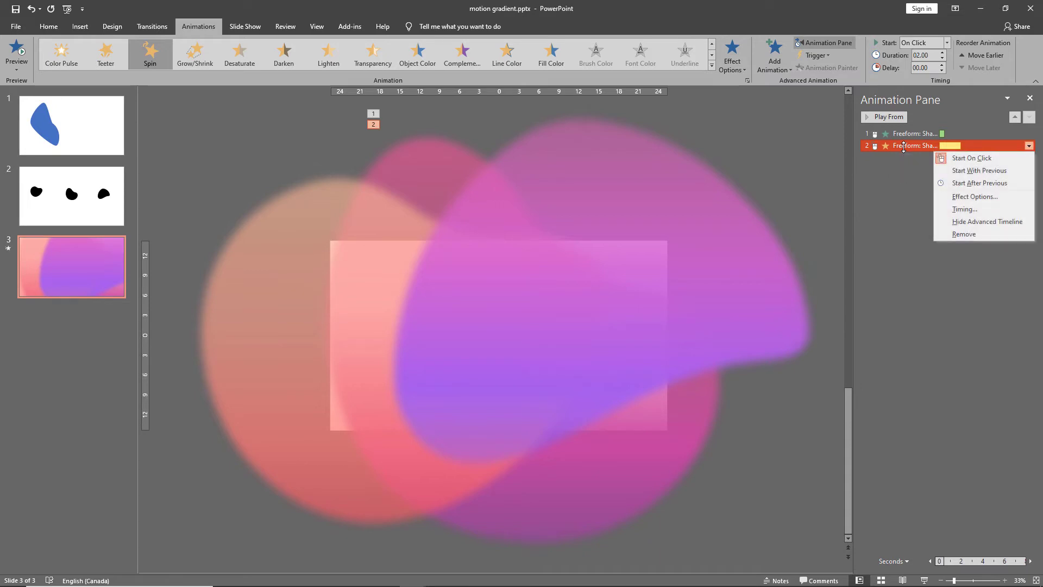
# Step: Set the Spin to auto-reverse with a 10-second duration, repeating until end of slide
pyautogui.click(975, 196)
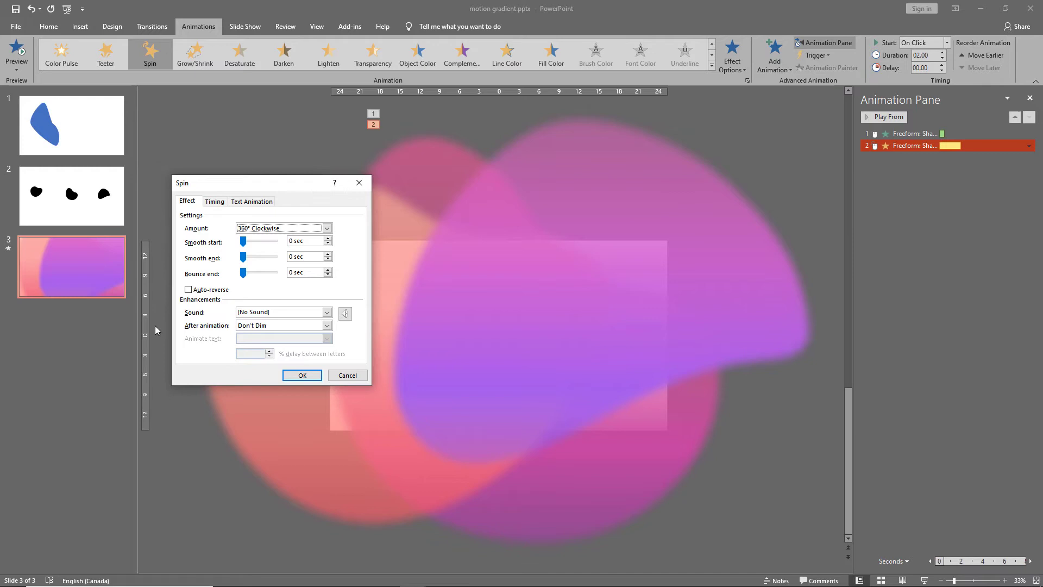
pyautogui.moveTo(186, 223)
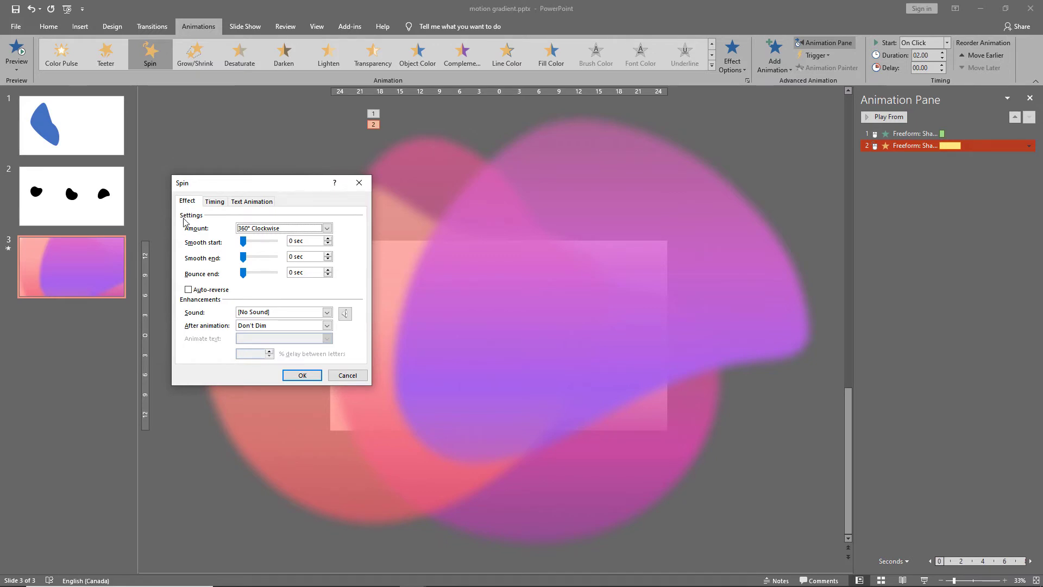
pyautogui.click(188, 289)
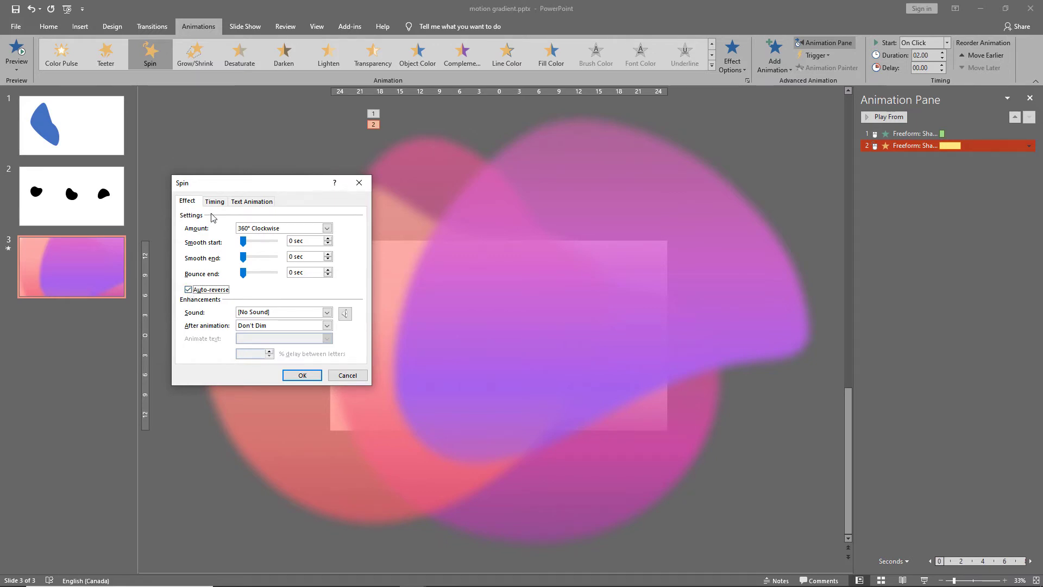
pyautogui.click(214, 201)
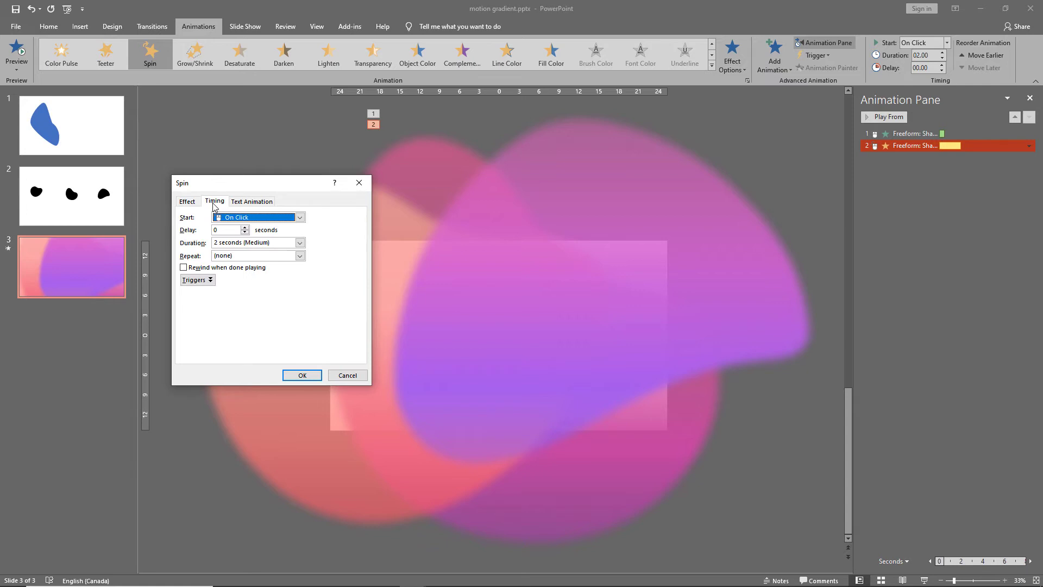
pyautogui.click(255, 243)
pyautogui.write('10')
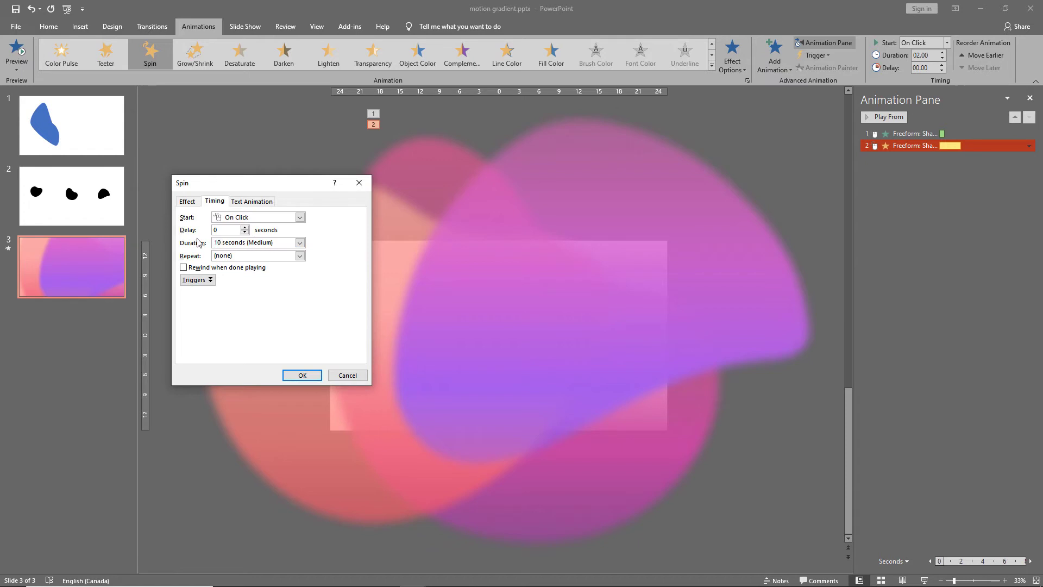
pyautogui.click(300, 256)
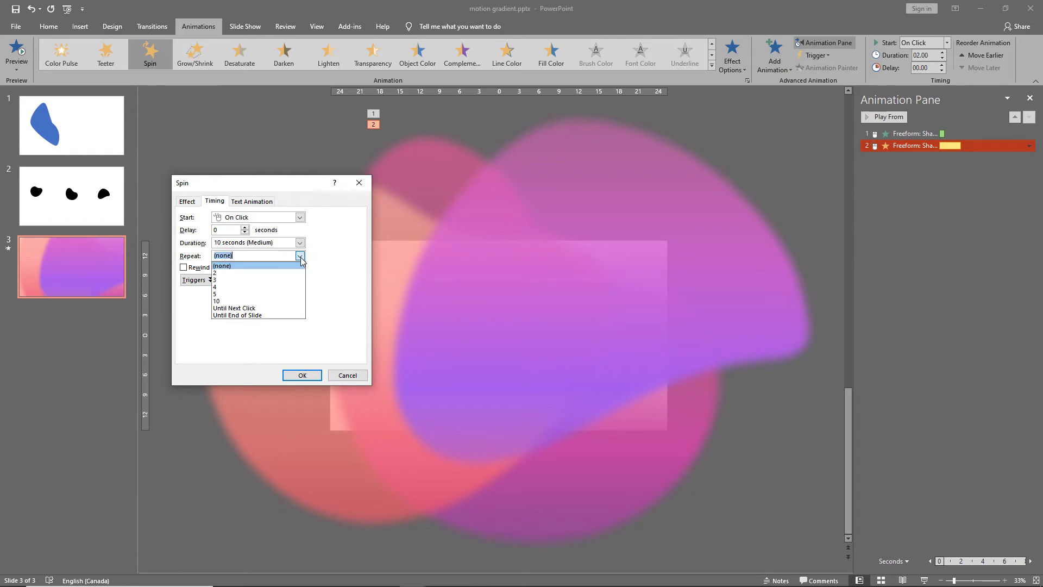
pyautogui.moveTo(258, 308)
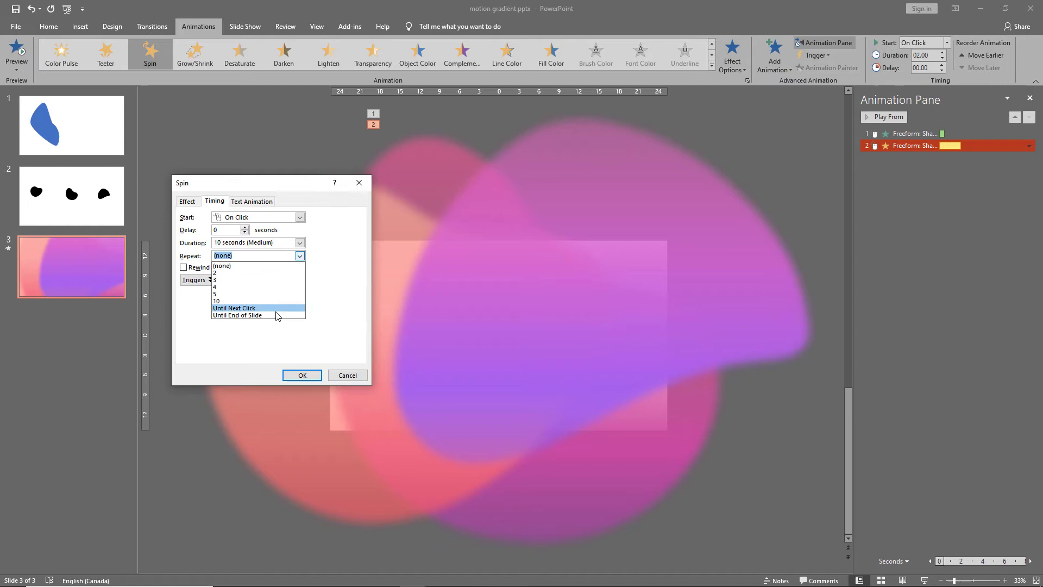
pyautogui.click(237, 315)
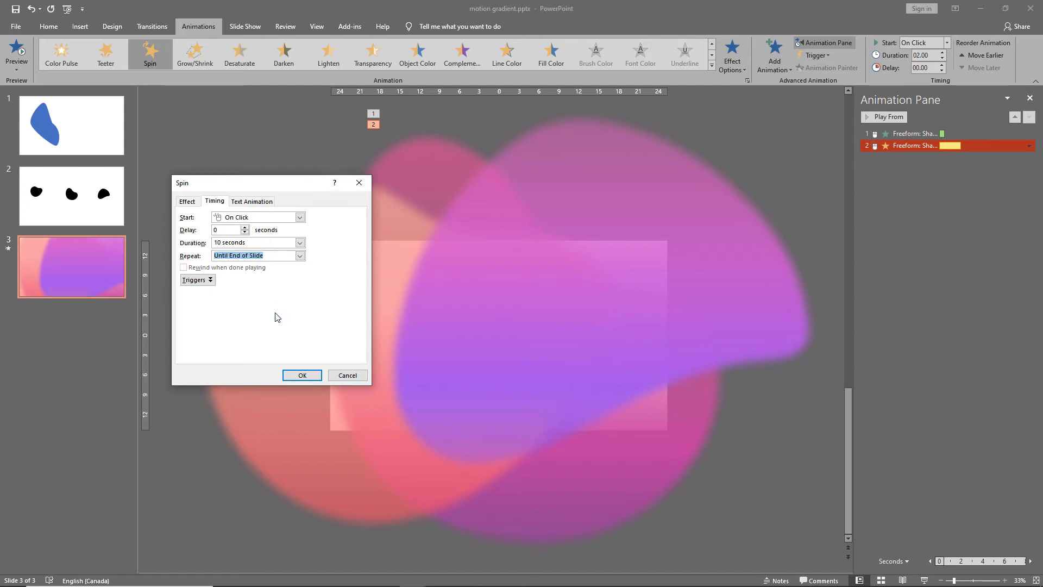
pyautogui.click(301, 374)
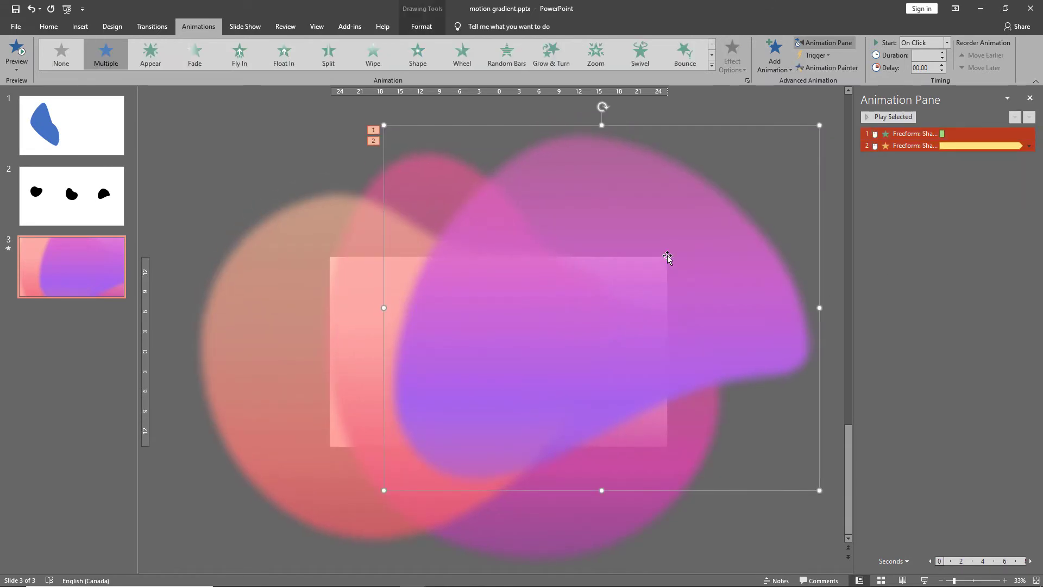
# Step: Add a Grow/Shrink emphasis to the blob with auto-reverse turned on
pyautogui.click(774, 57)
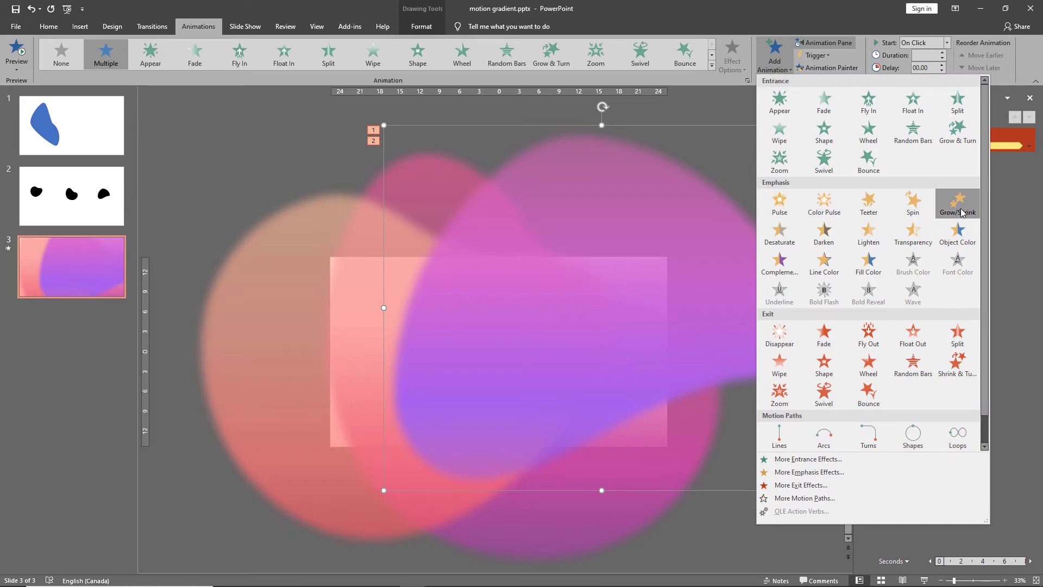
pyautogui.click(957, 203)
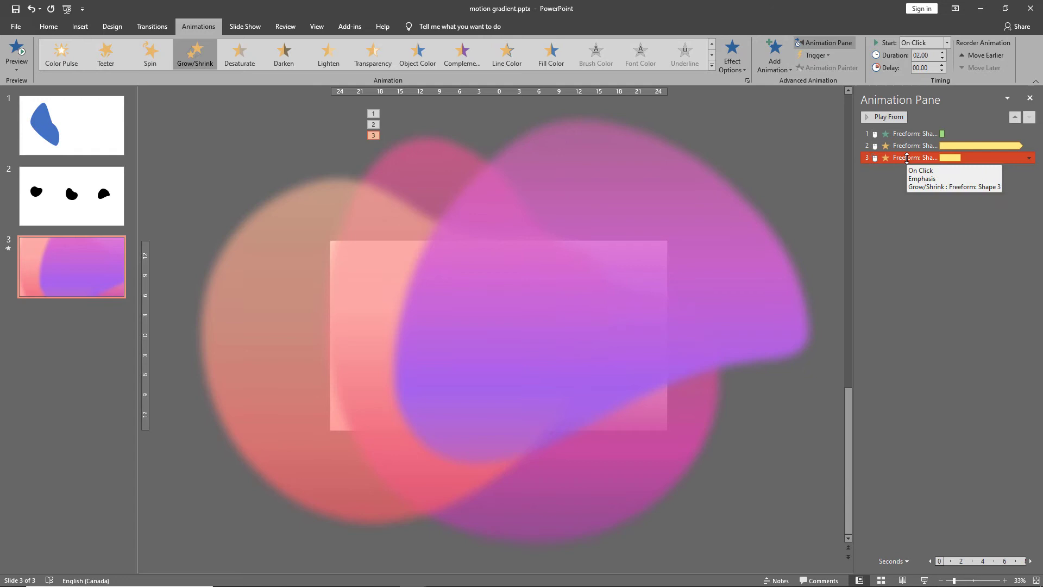
pyautogui.click(1029, 157)
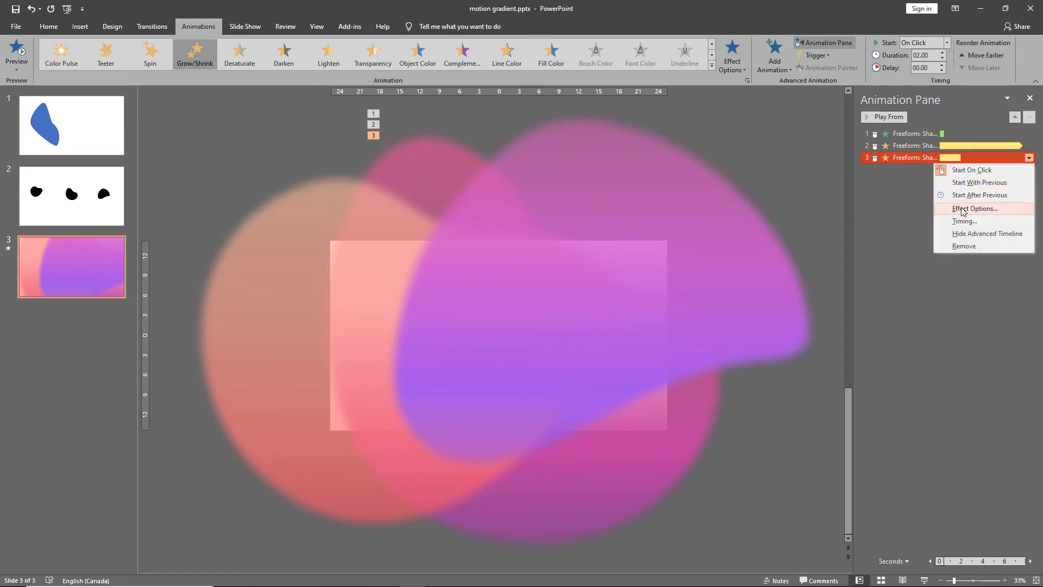
pyautogui.click(974, 209)
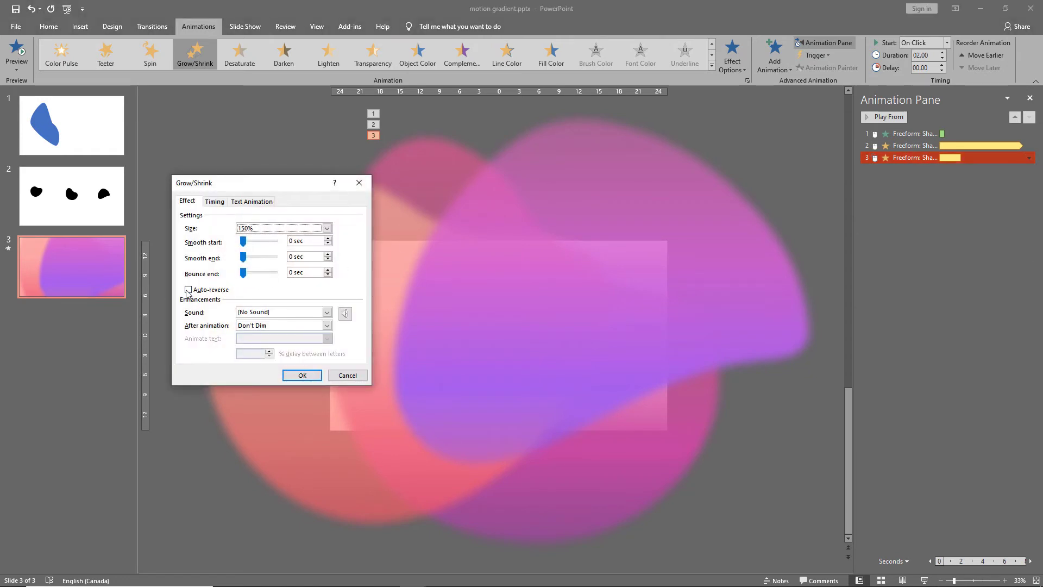
pyautogui.click(189, 290)
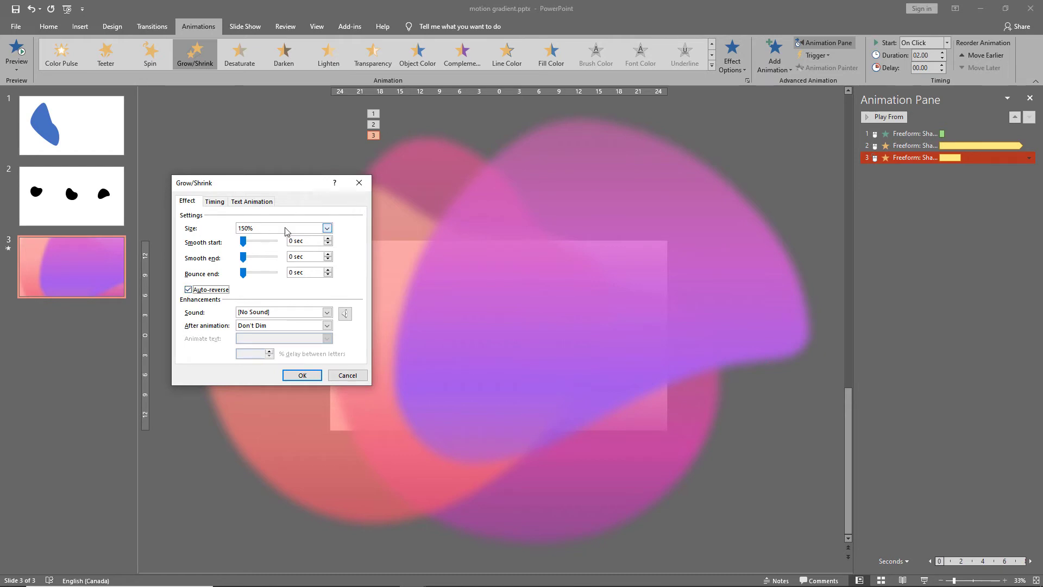
# Step: Set the pulse's duration to 3 seconds and repeat it until the end of the slide
pyautogui.click(214, 201)
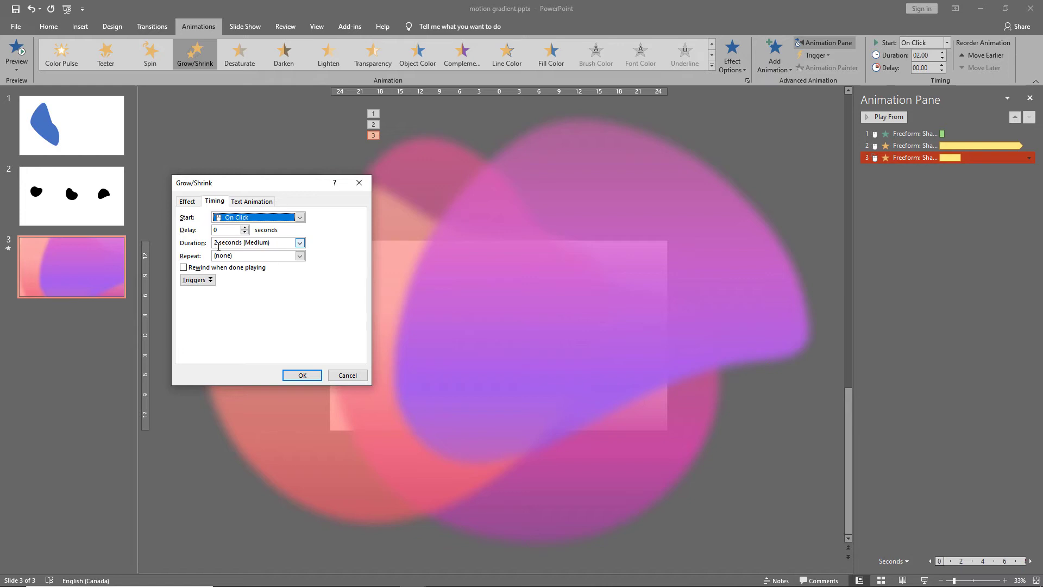
pyautogui.click(299, 242)
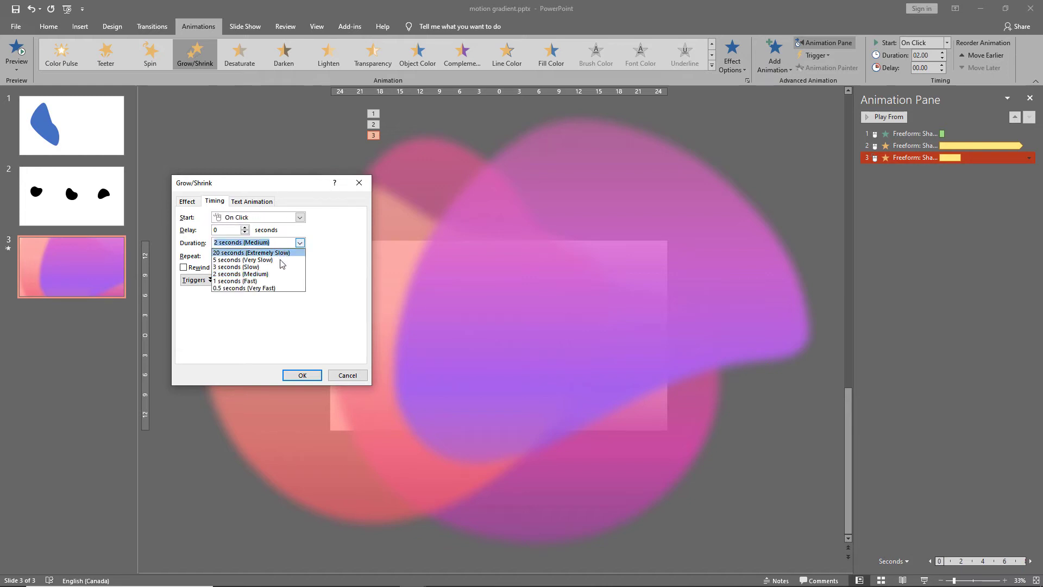
pyautogui.click(237, 267)
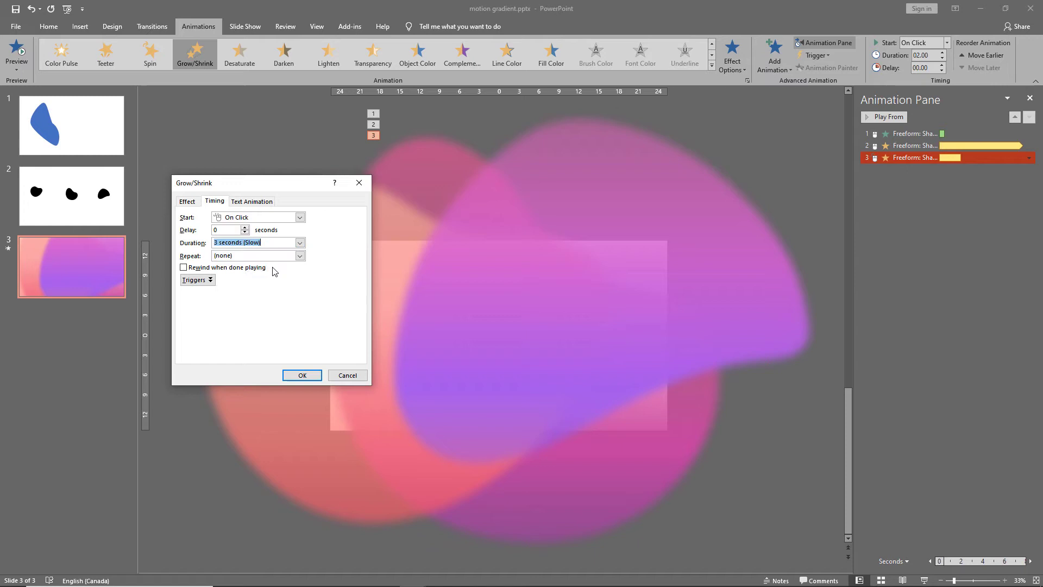
pyautogui.click(300, 255)
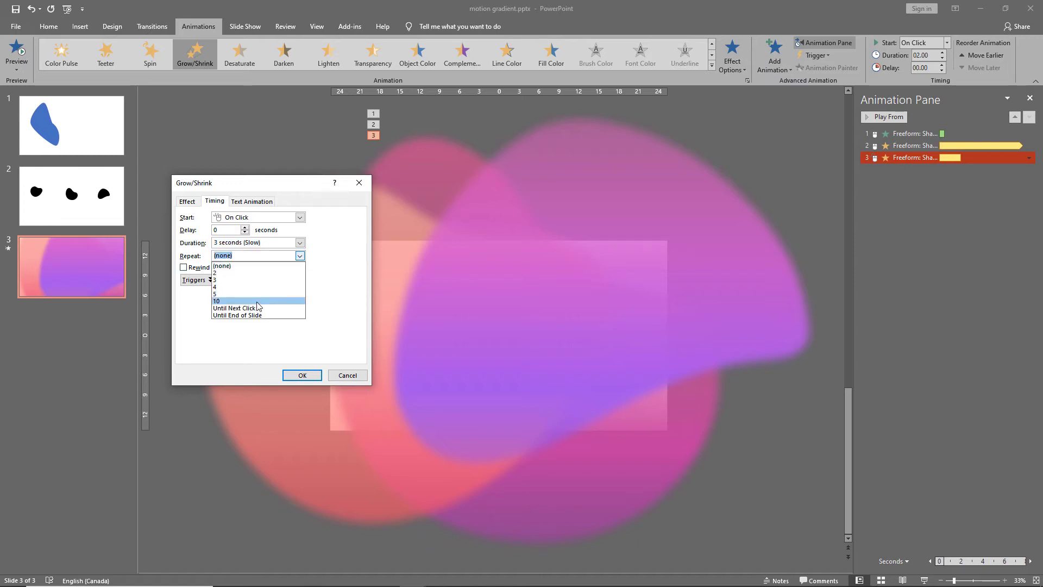
pyautogui.click(237, 314)
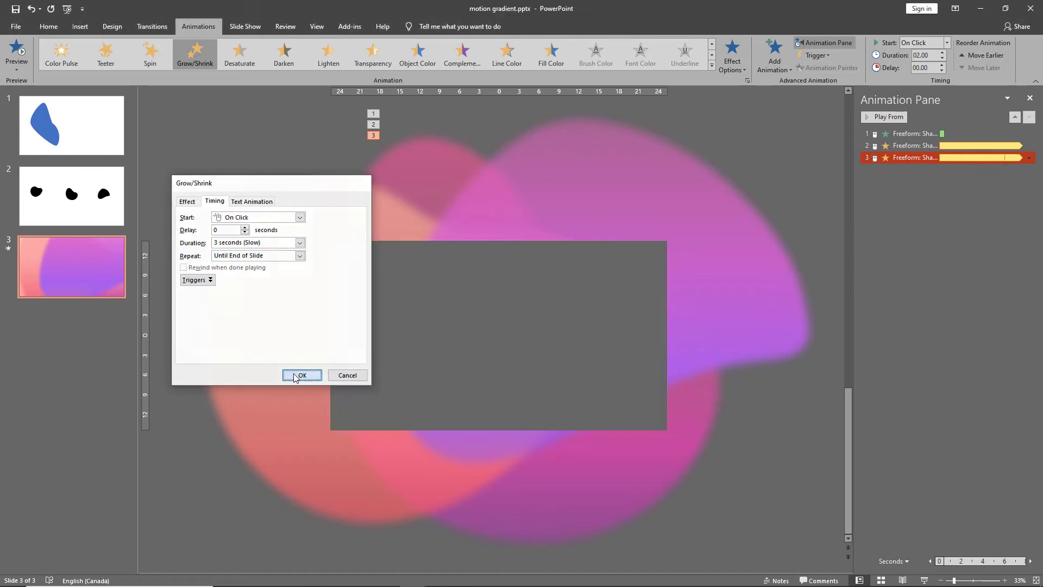
pyautogui.click(302, 375)
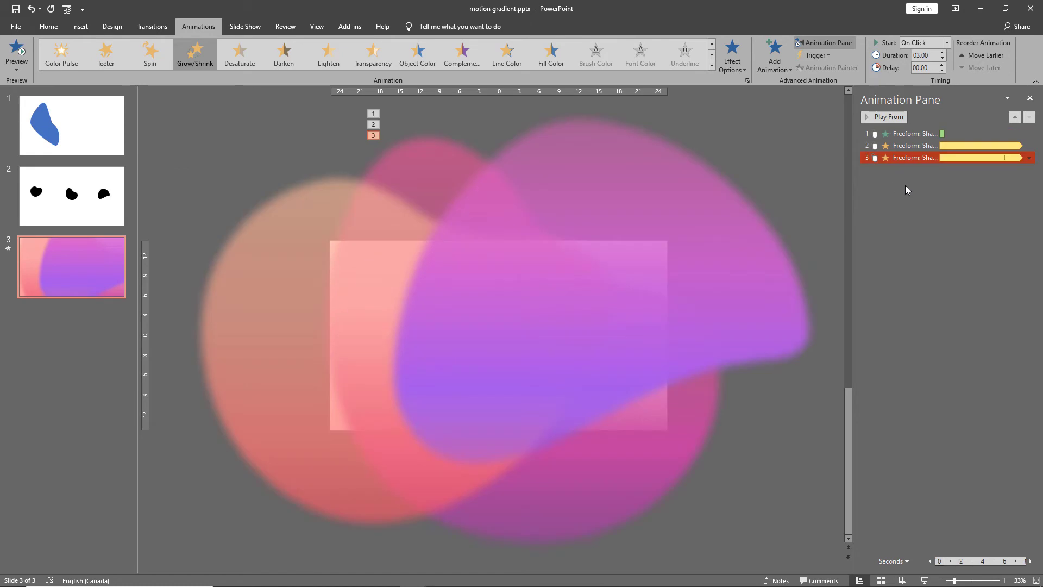
# Step: Set the spin and grow/shrink pulse animations to Start With Previous
pyautogui.click(919, 146)
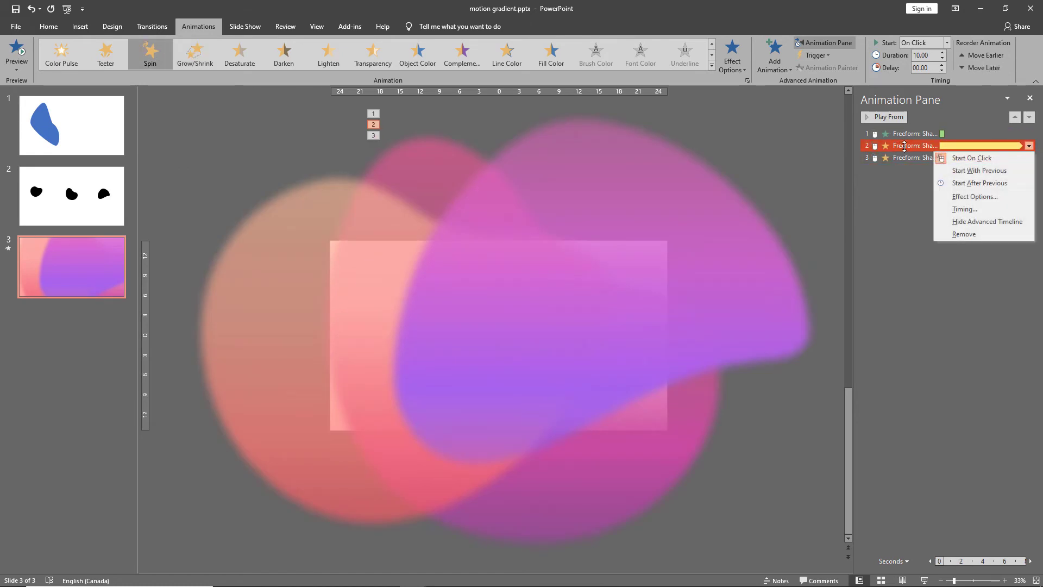
pyautogui.moveTo(979, 170)
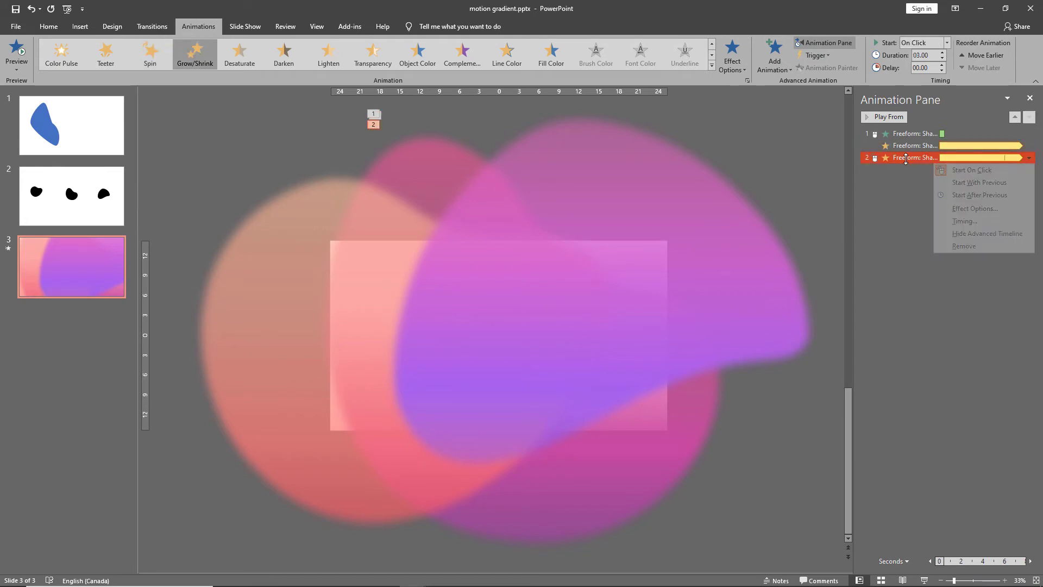
pyautogui.click(979, 183)
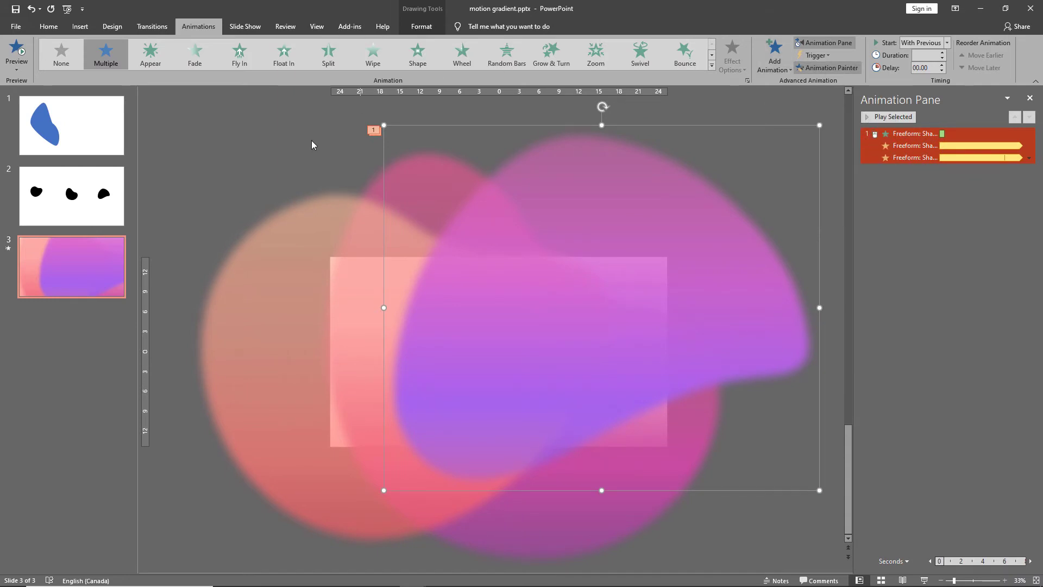
pyautogui.moveTo(266, 252)
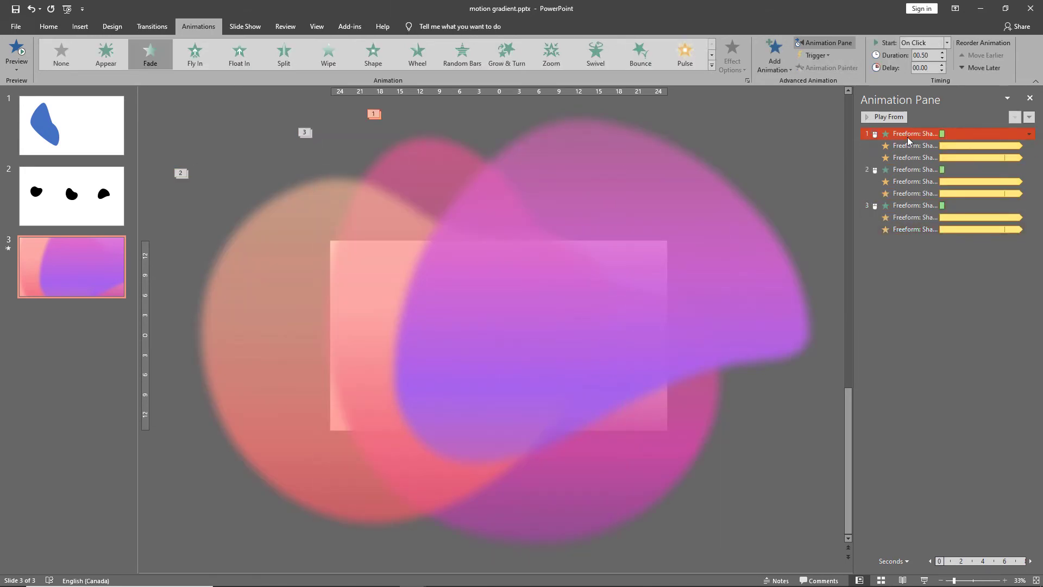
# Step: Set the first blob animation to Start With Previous in the Animation Pane
pyautogui.click(1029, 133)
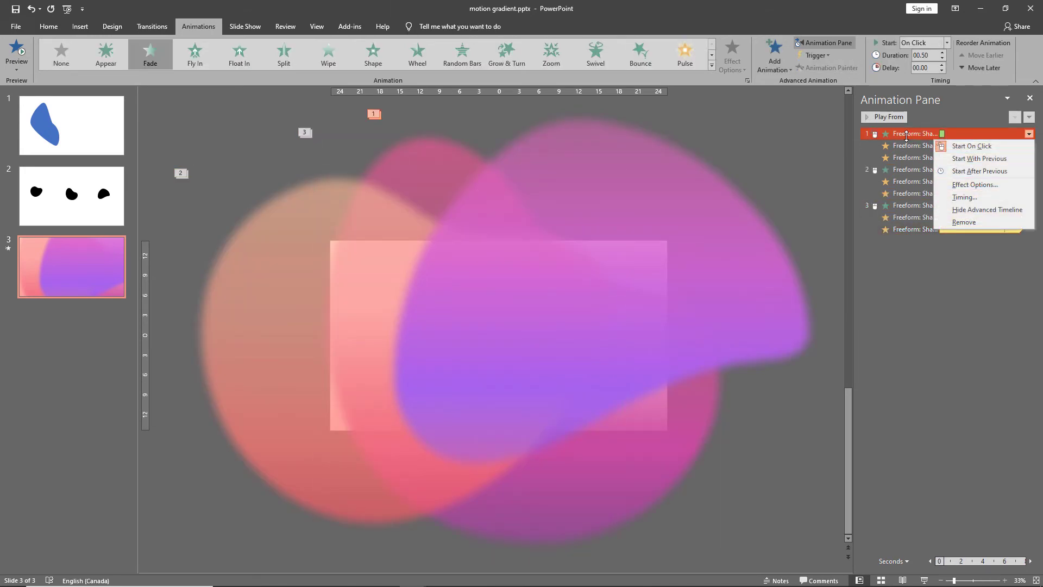
pyautogui.moveTo(978, 158)
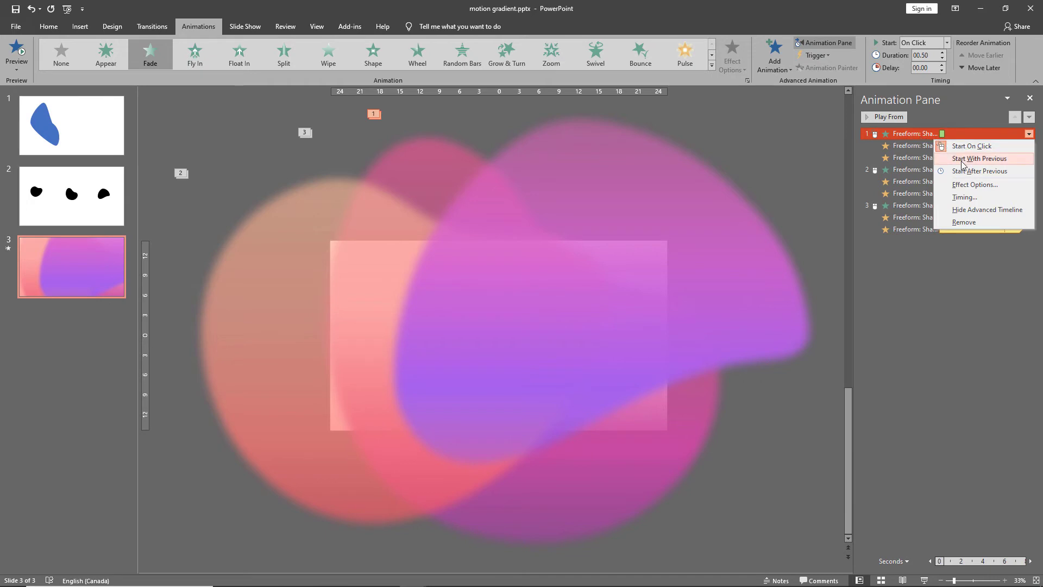
pyautogui.click(981, 158)
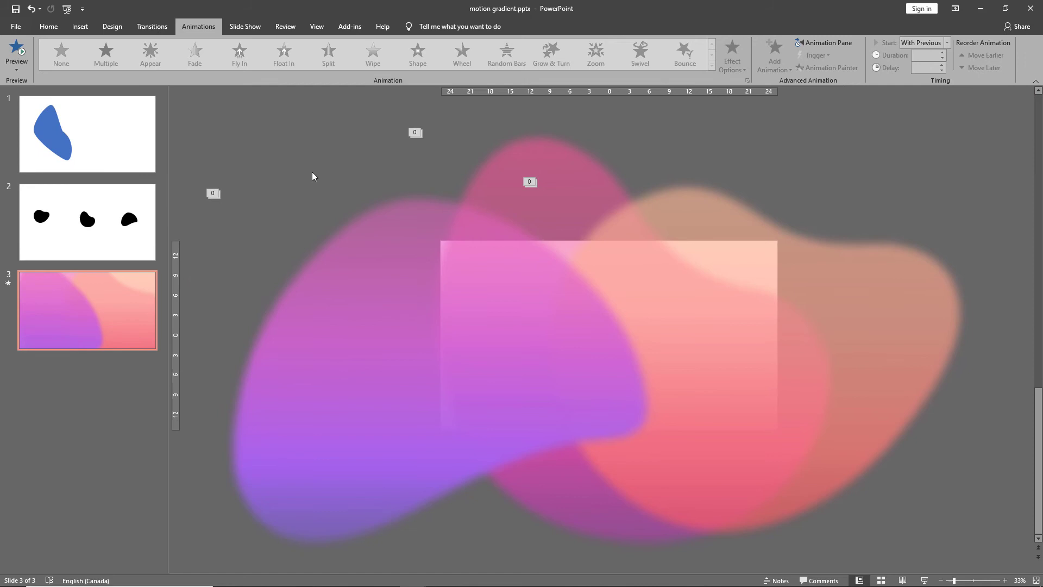
pyautogui.moveTo(364, 264)
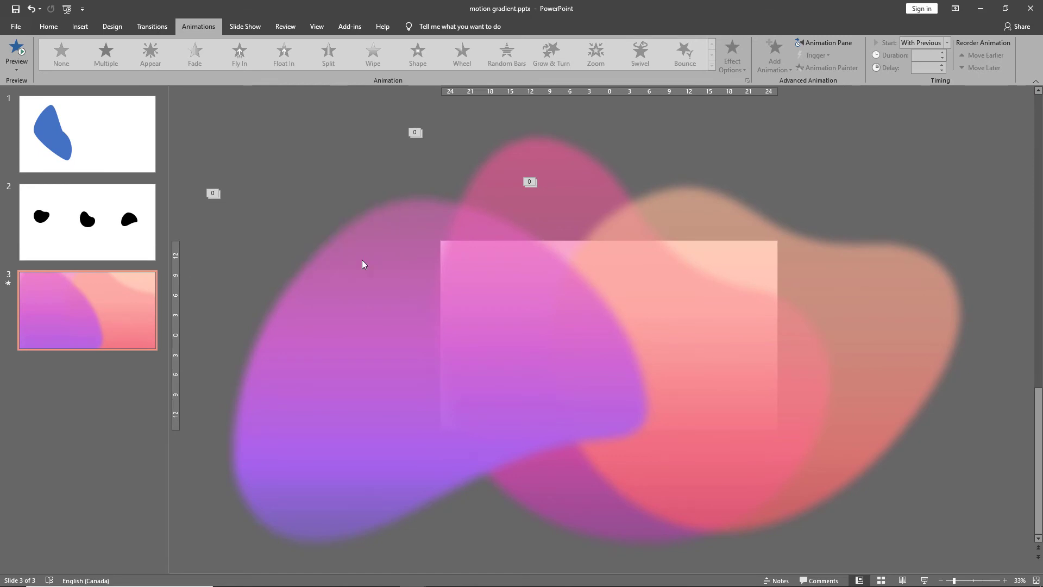
# Step: Fill the slide background with solid Dark Red
pyautogui.click(1020, 228)
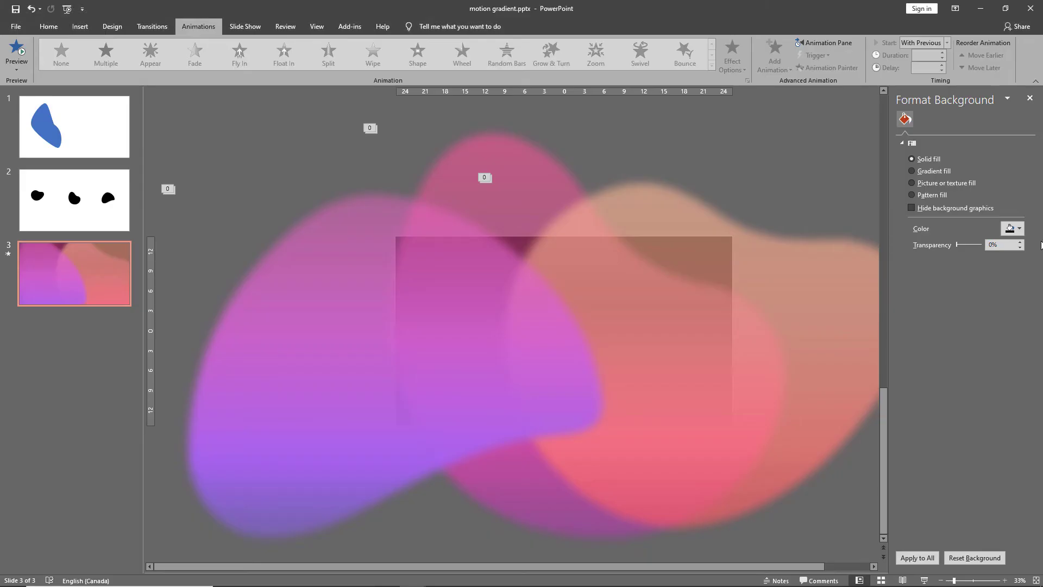
pyautogui.click(1020, 229)
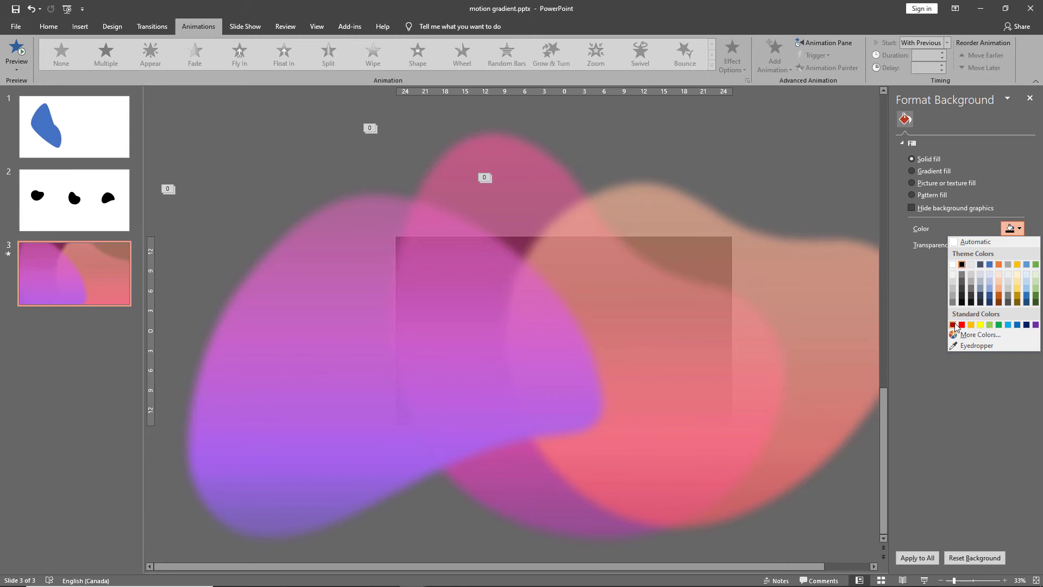
pyautogui.click(956, 325)
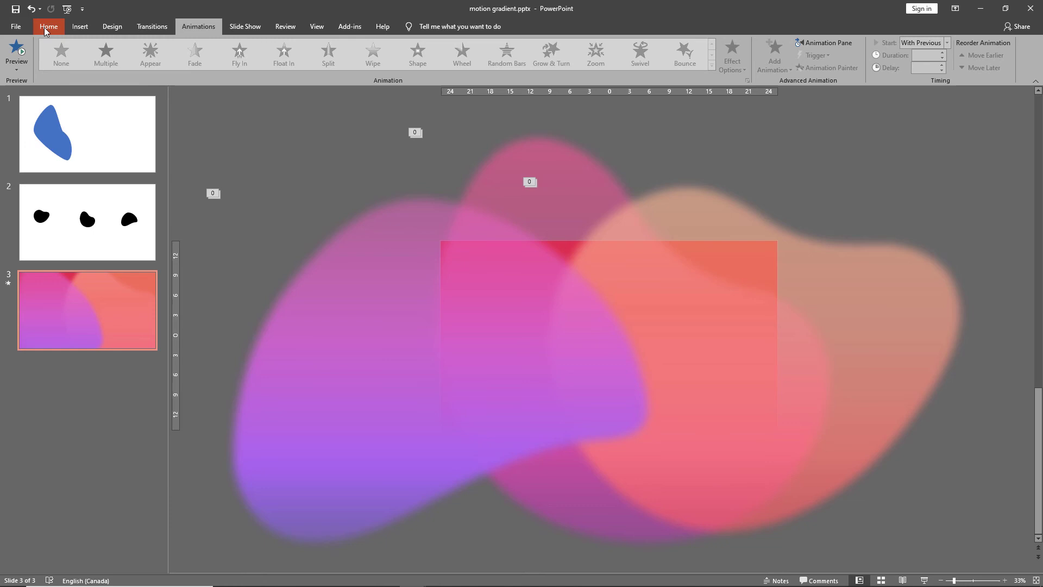
# Step: Enlarge the 'ANIMATED GRADIENT' Lot title text to size 88
pyautogui.click(47, 26)
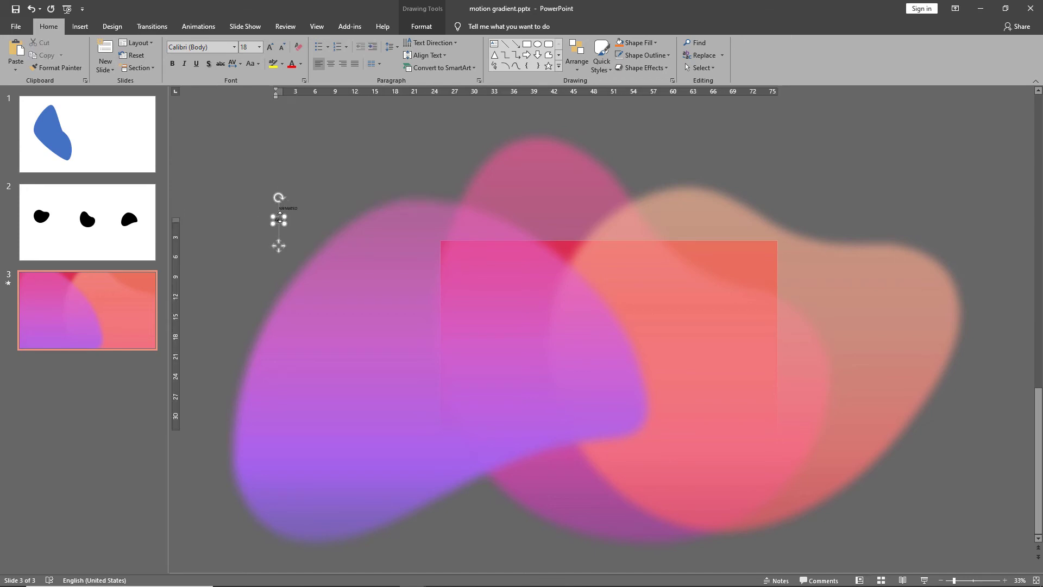
pyautogui.click(270, 48)
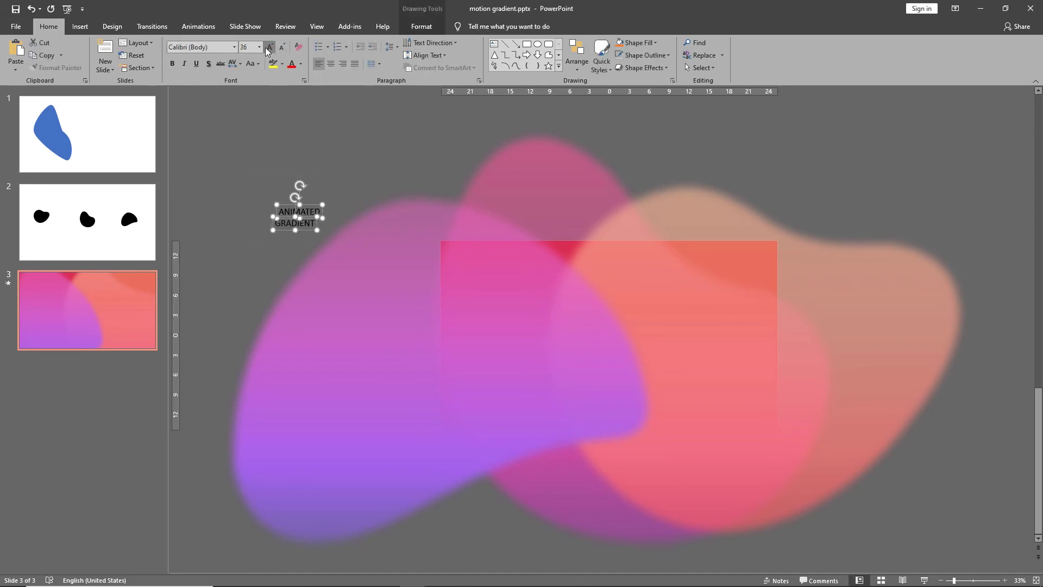
pyautogui.click(576, 55)
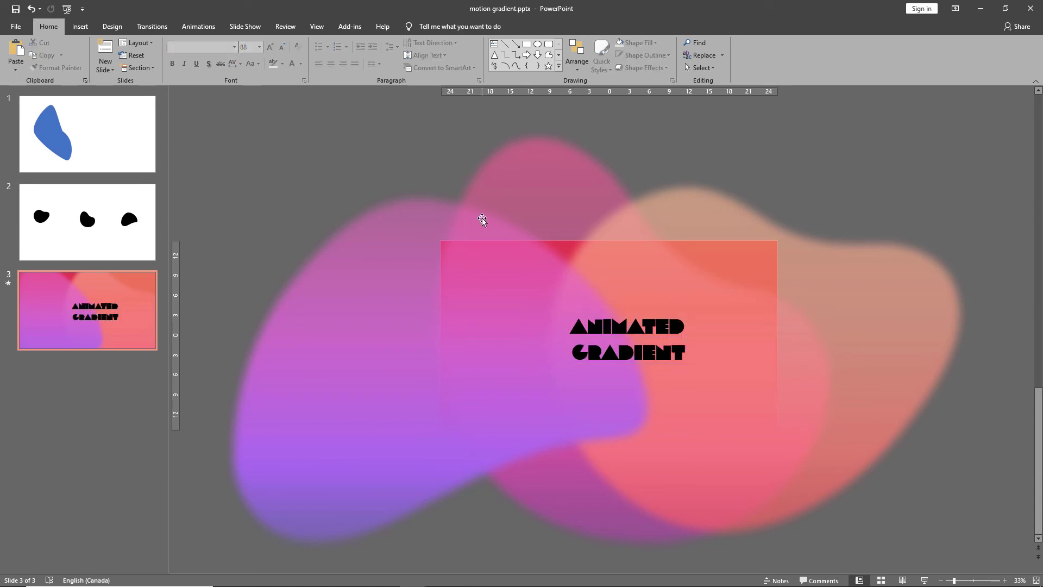
pyautogui.click(626, 339)
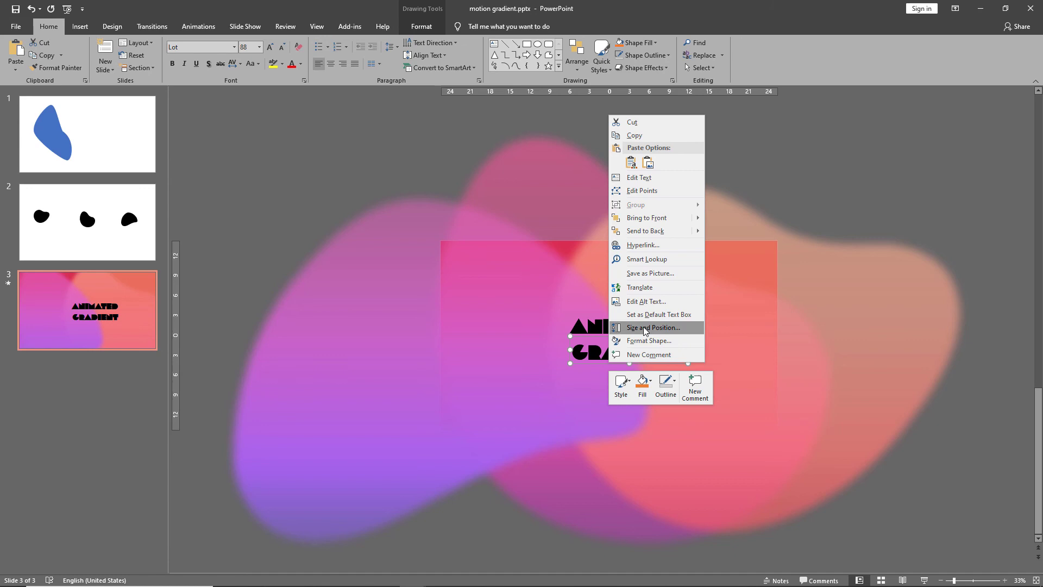
# Step: Give the GRADIENT letters no text fill and a solid white outline
pyautogui.click(649, 341)
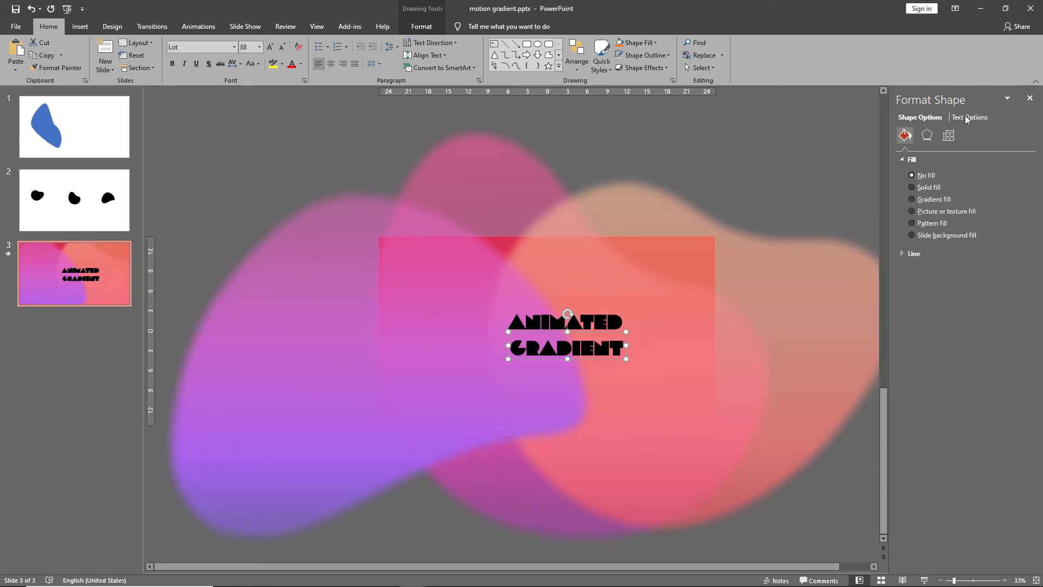
pyautogui.click(970, 117)
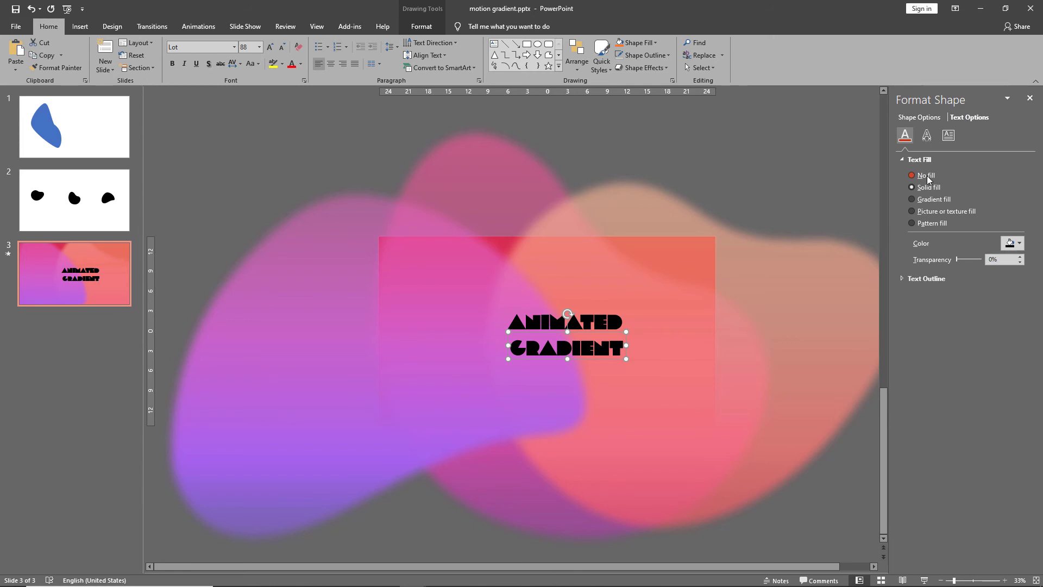
pyautogui.click(911, 175)
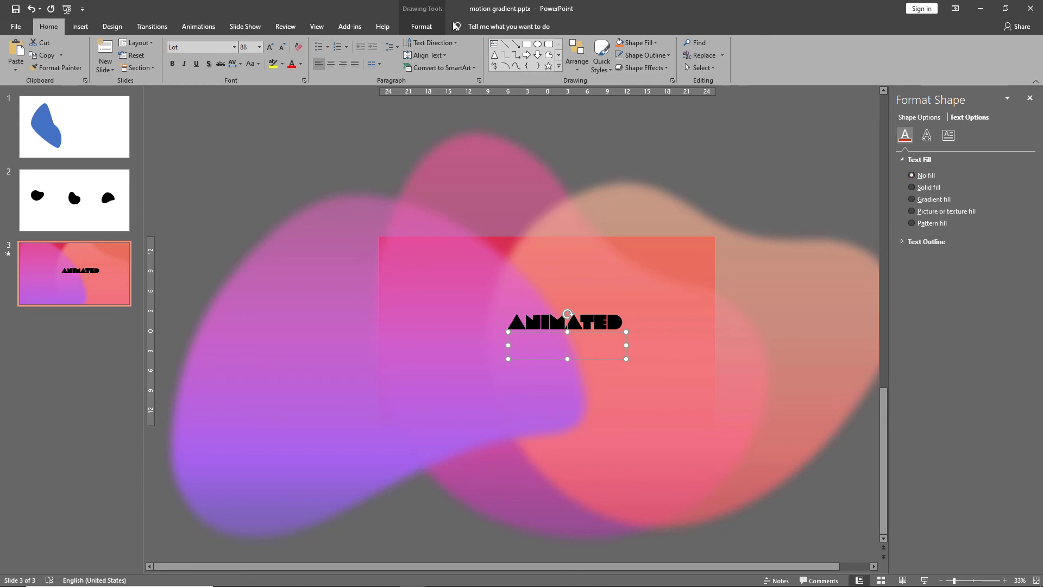
pyautogui.click(902, 241)
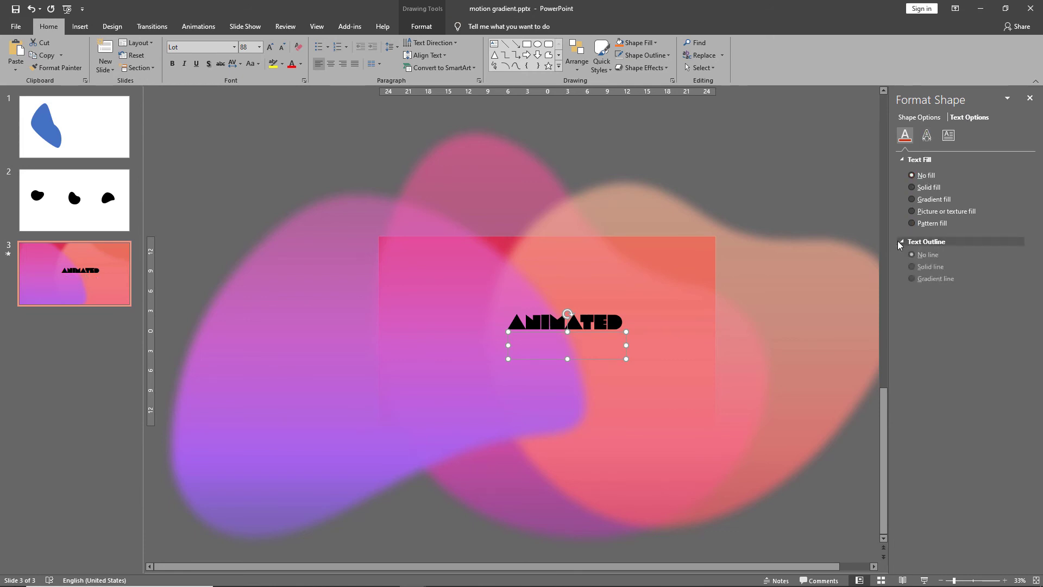
pyautogui.click(913, 269)
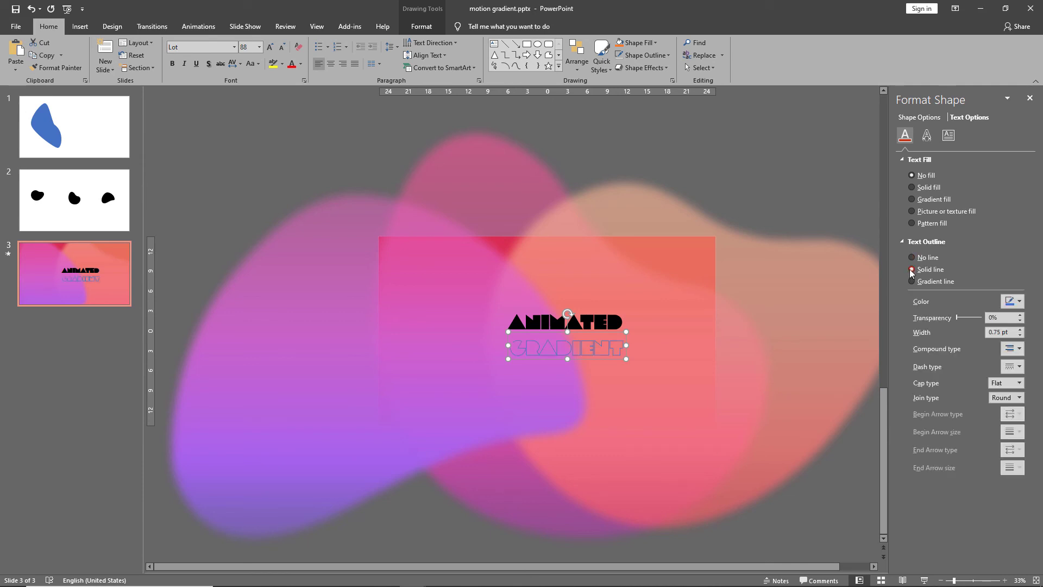
pyautogui.click(1012, 300)
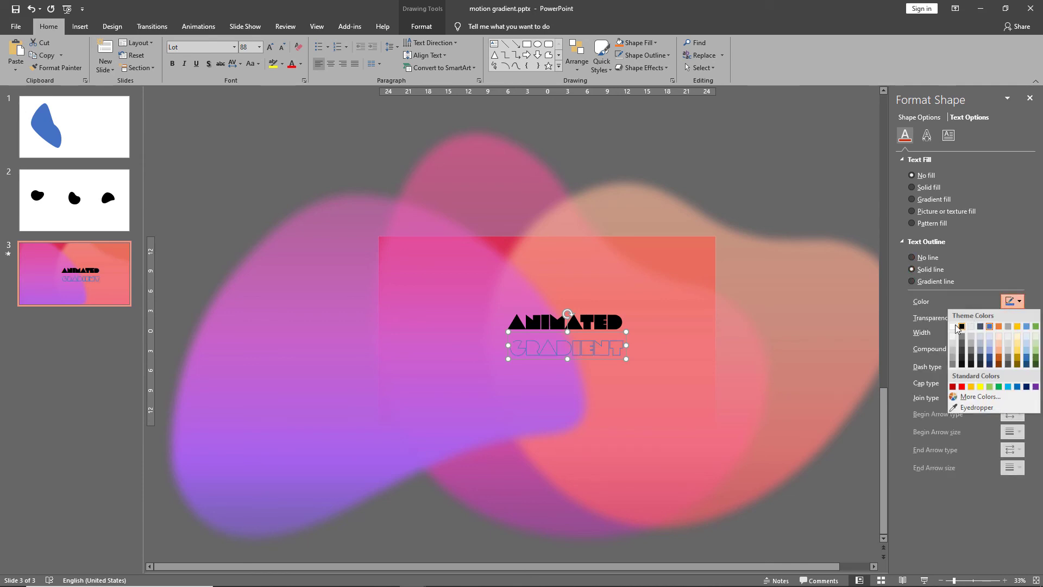
pyautogui.click(961, 327)
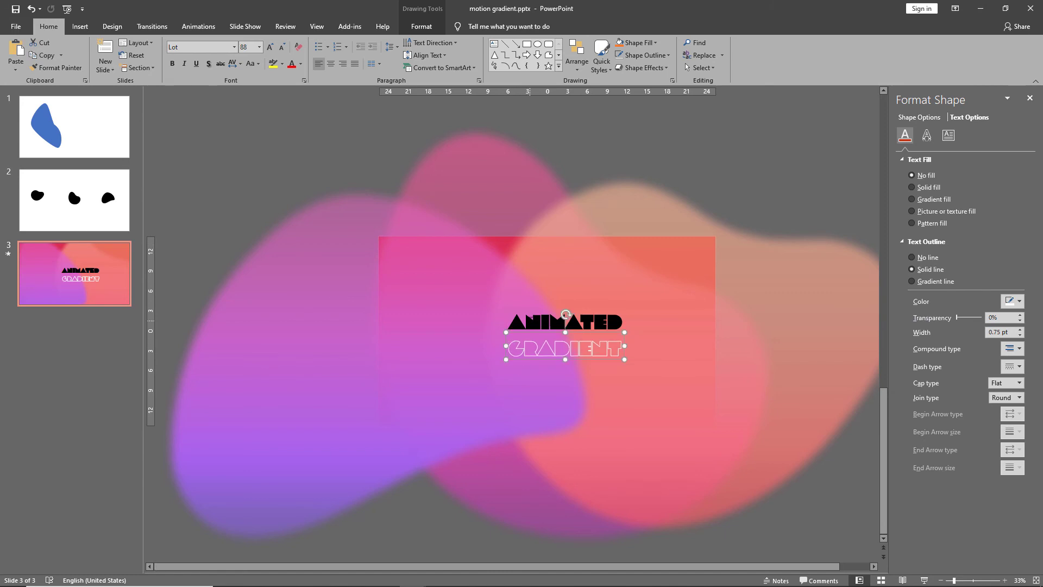
pyautogui.click(300, 64)
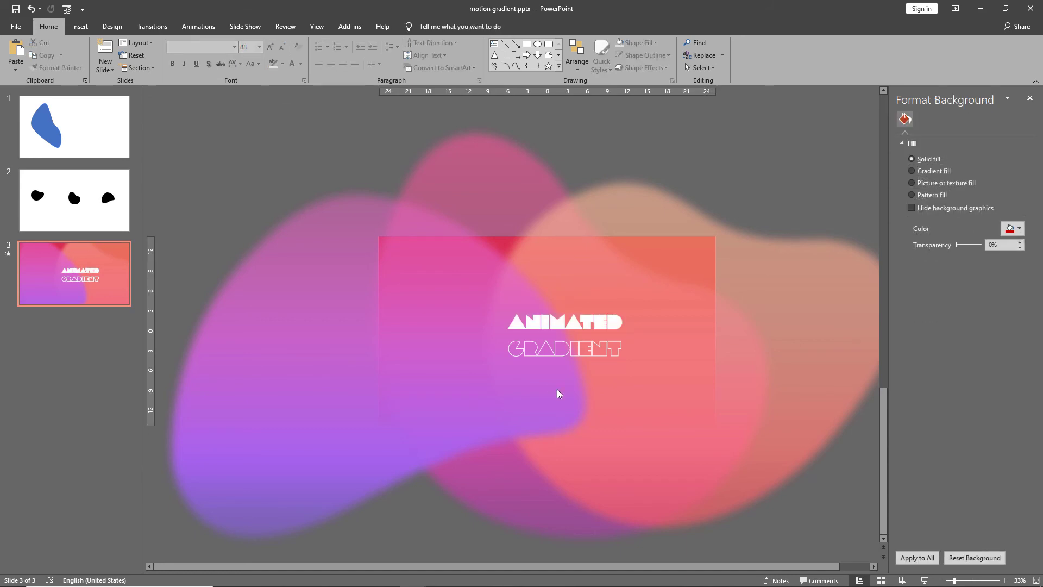
# Step: Enlarge the title to about 166, centre-align both lines and move it to slide centre
pyautogui.click(564, 334)
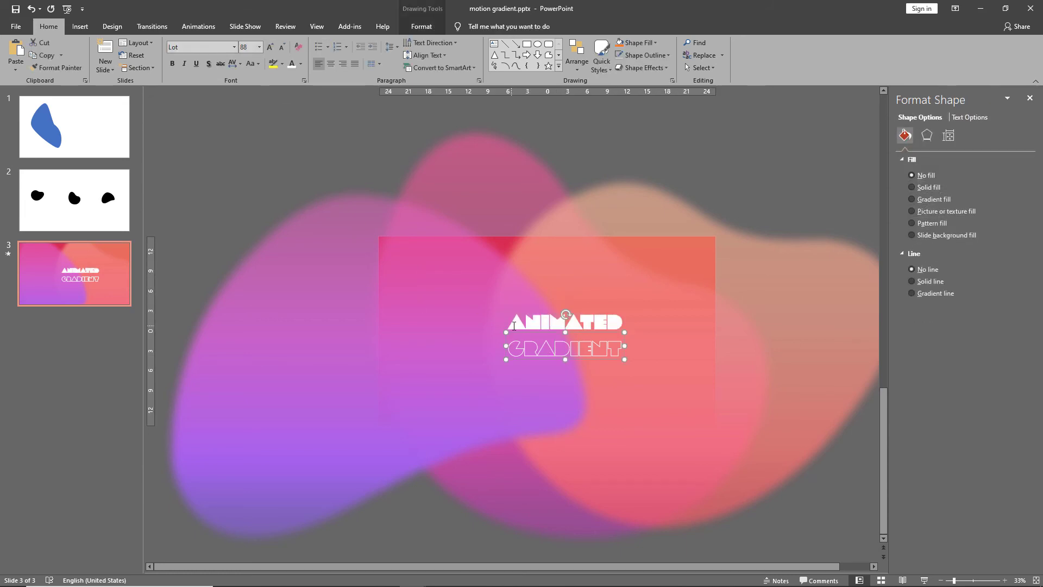
pyautogui.click(269, 47)
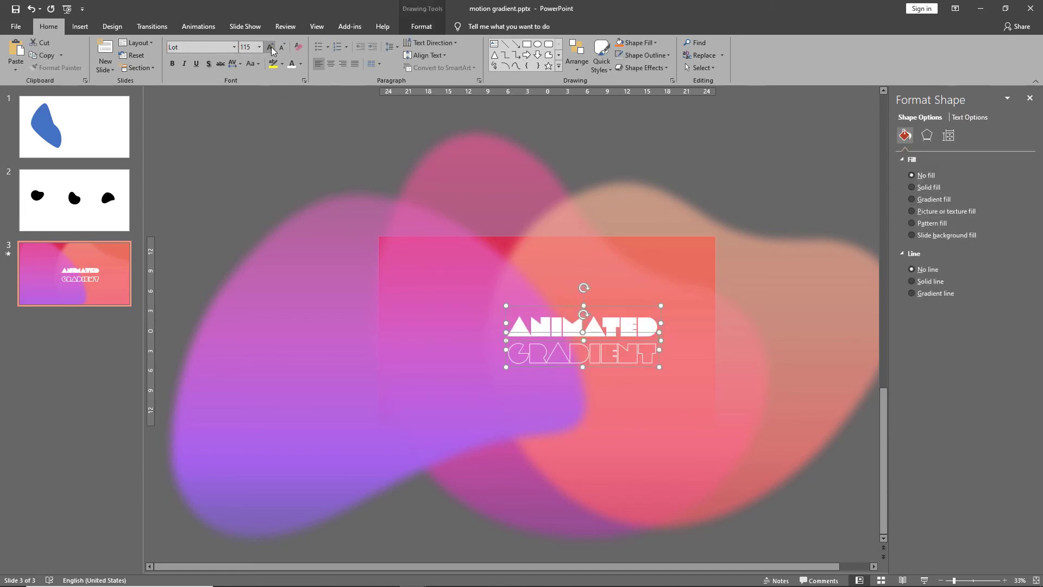
pyautogui.click(271, 47)
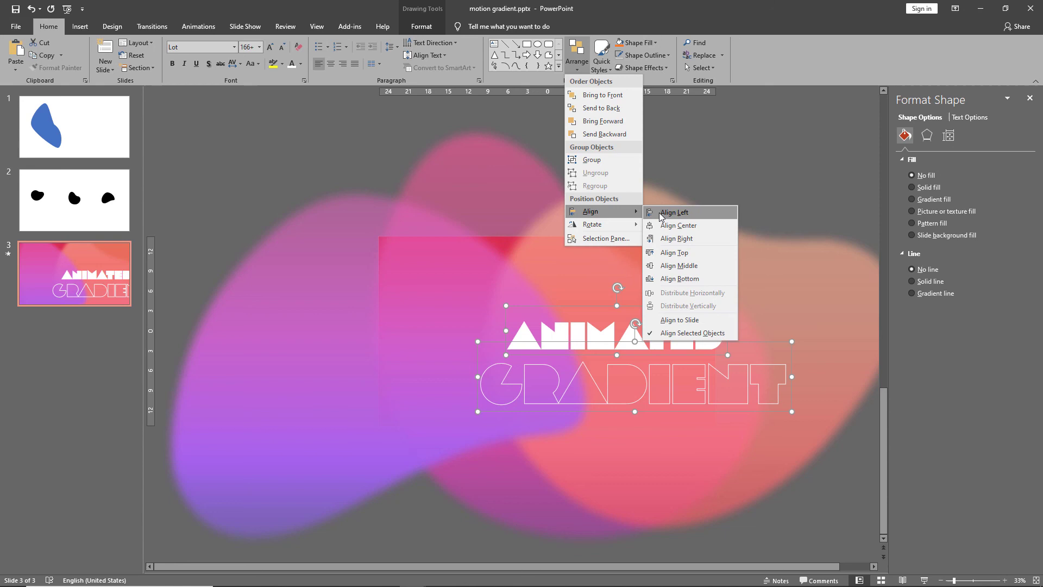
pyautogui.click(674, 211)
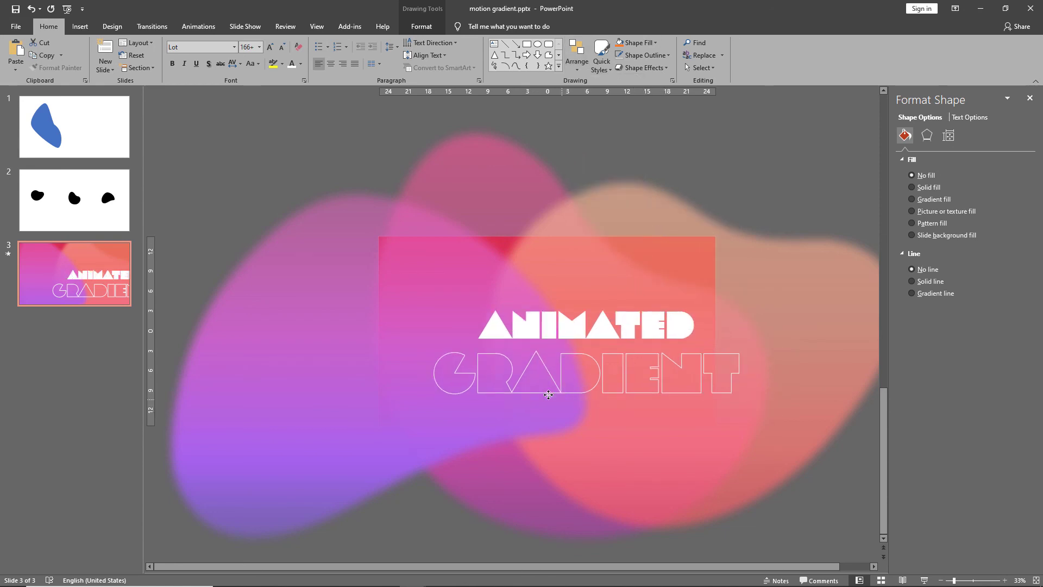
pyautogui.moveTo(549, 395); pyautogui.dragTo(524, 378)
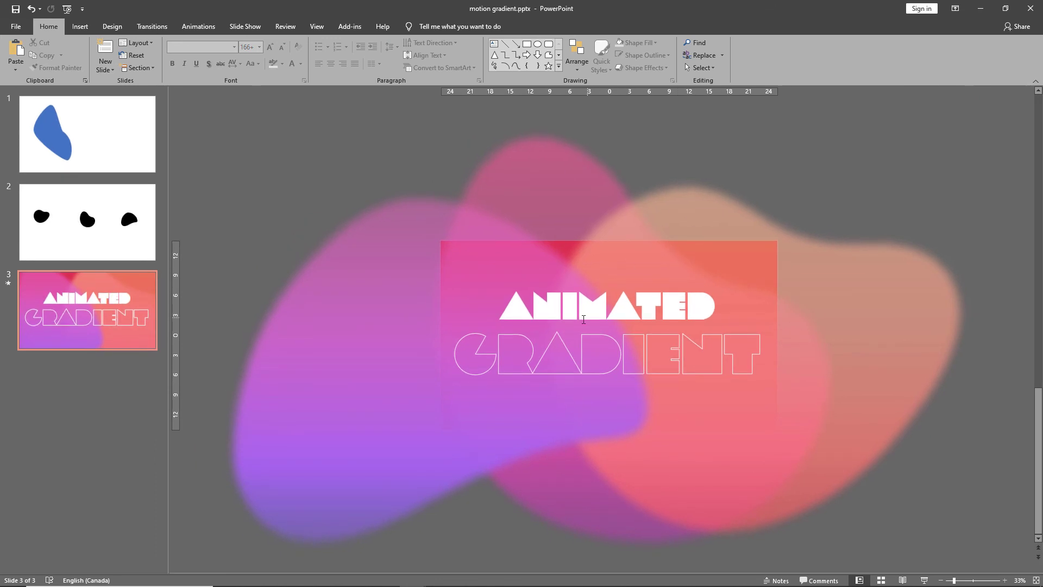
# Step: Select both the ANIMATED and GRADIENT text boxes
pyautogui.click(605, 306)
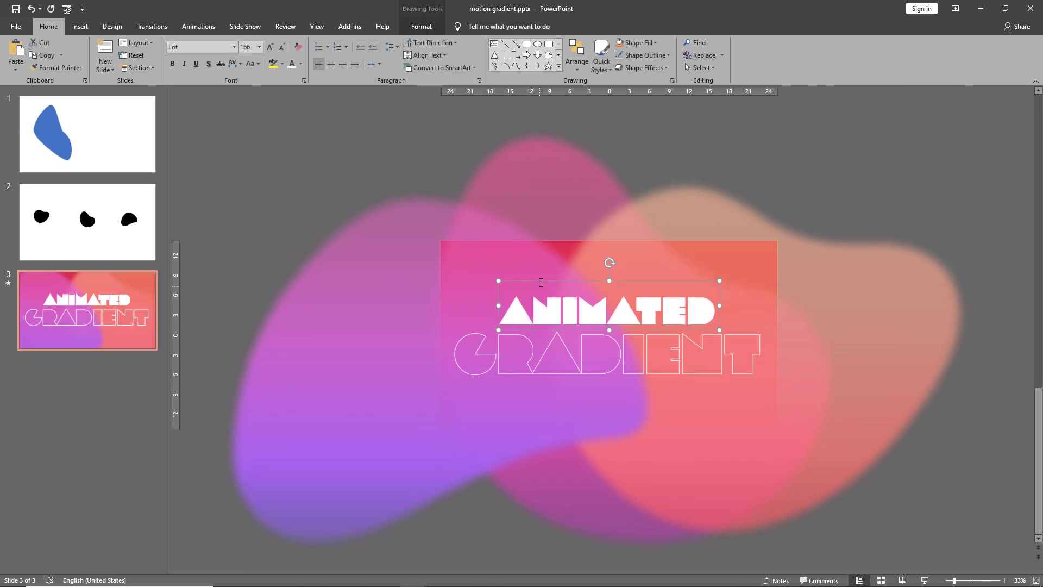
pyautogui.click(532, 296)
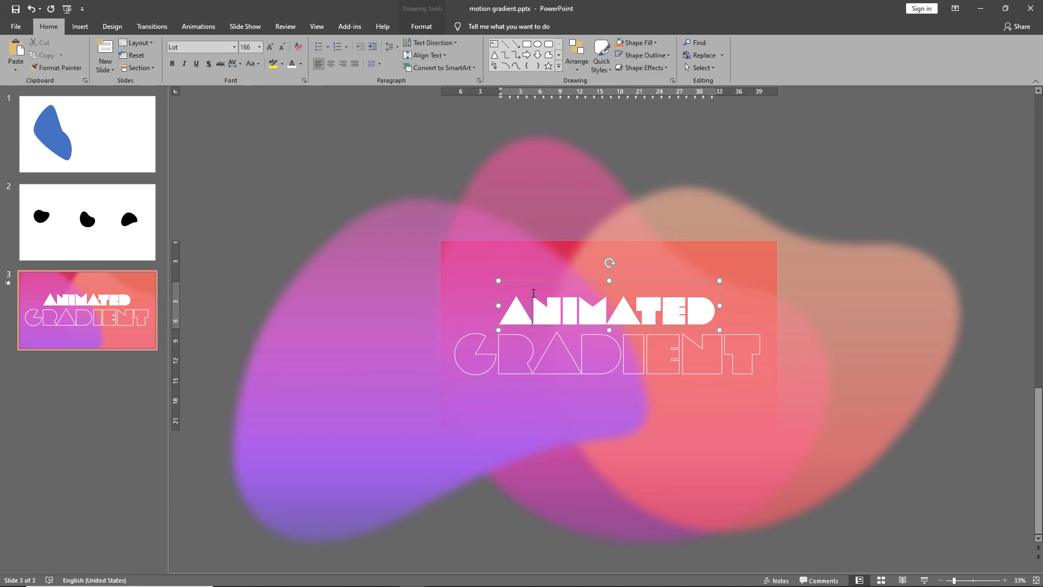
pyautogui.click(198, 27)
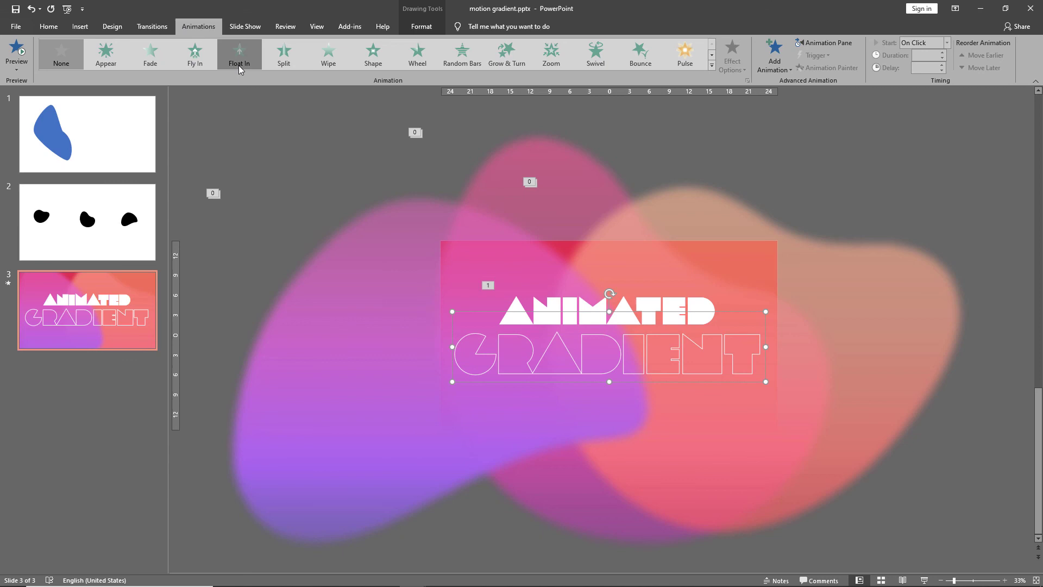
# Step: Apply Float In to both title lines, with GRADIENT starting With Previous
pyautogui.click(238, 54)
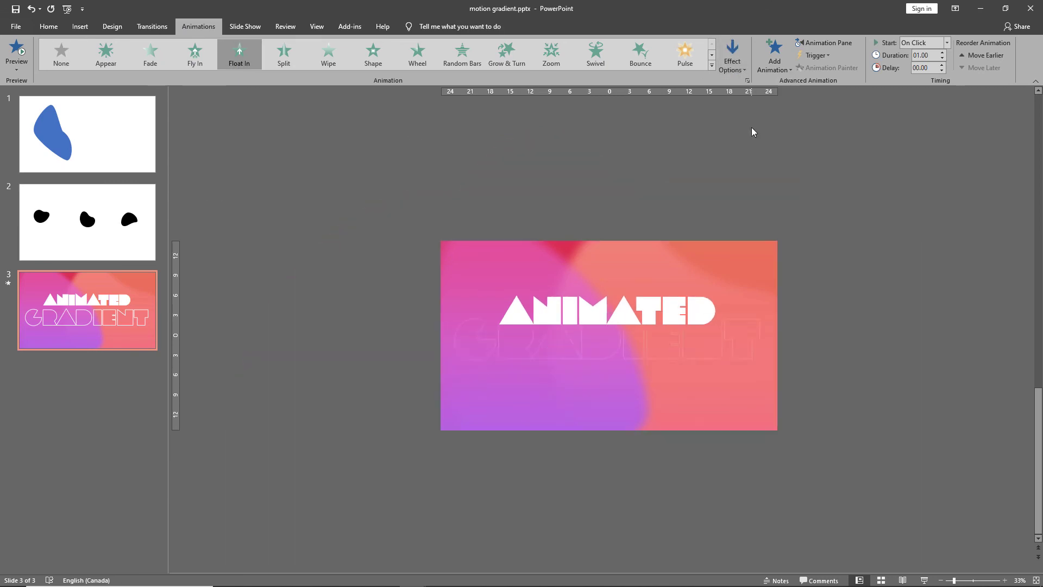
pyautogui.click(827, 43)
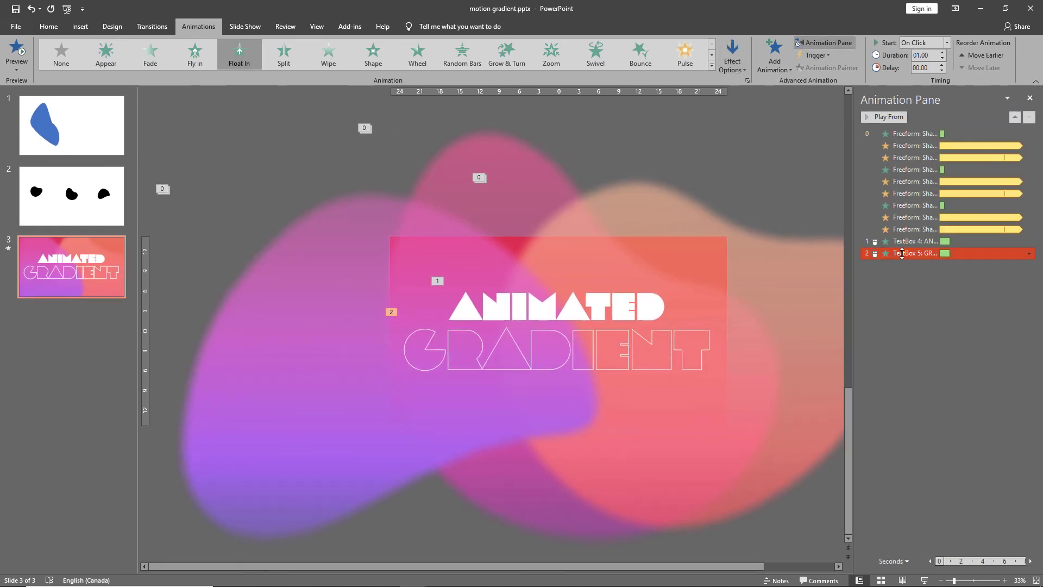
pyautogui.click(915, 241)
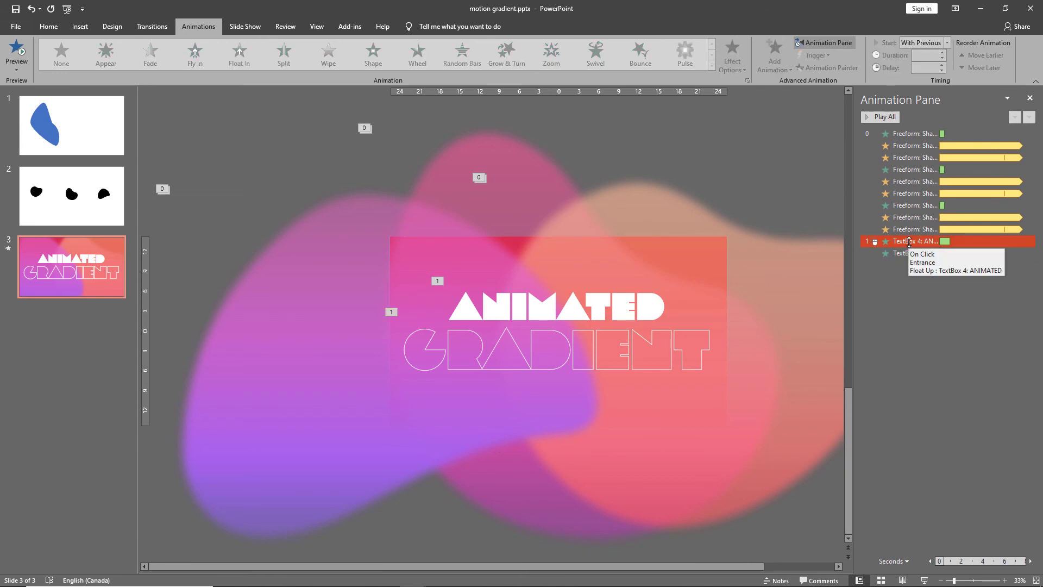